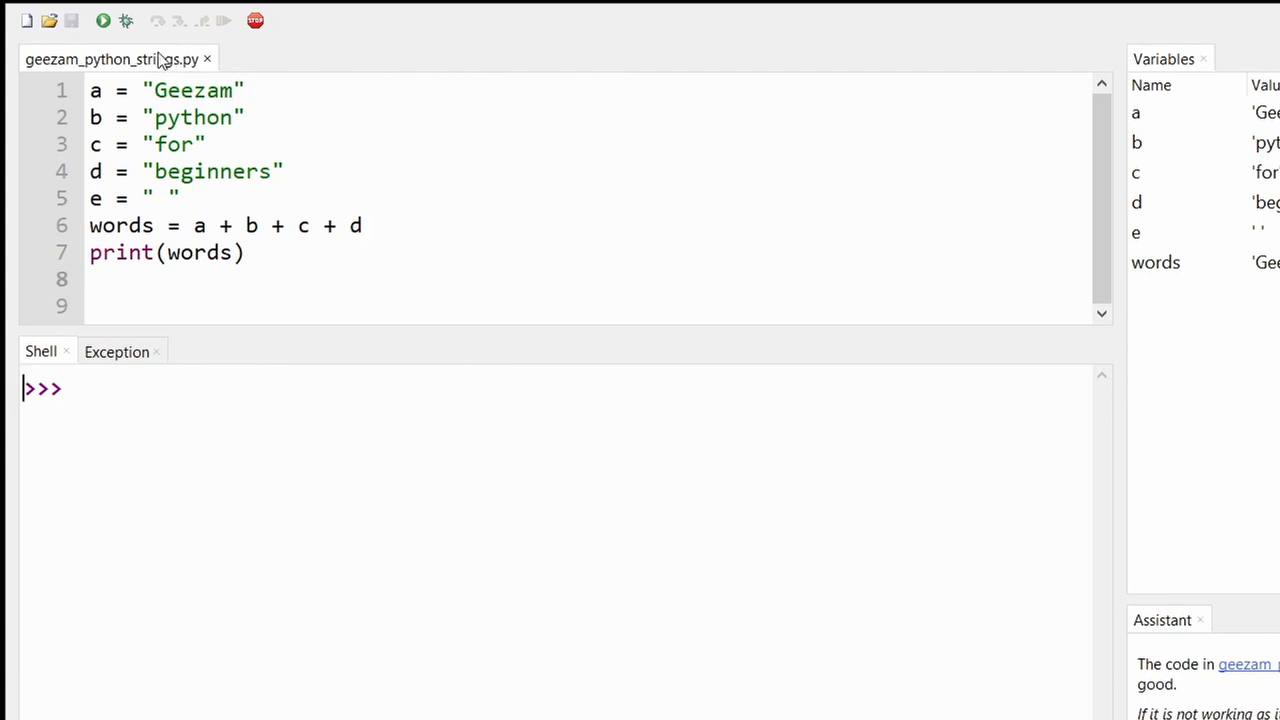
Step: Review the script by selecting all of it, then the variables e and words
{"action": "key", "text": "ctrl+a"}
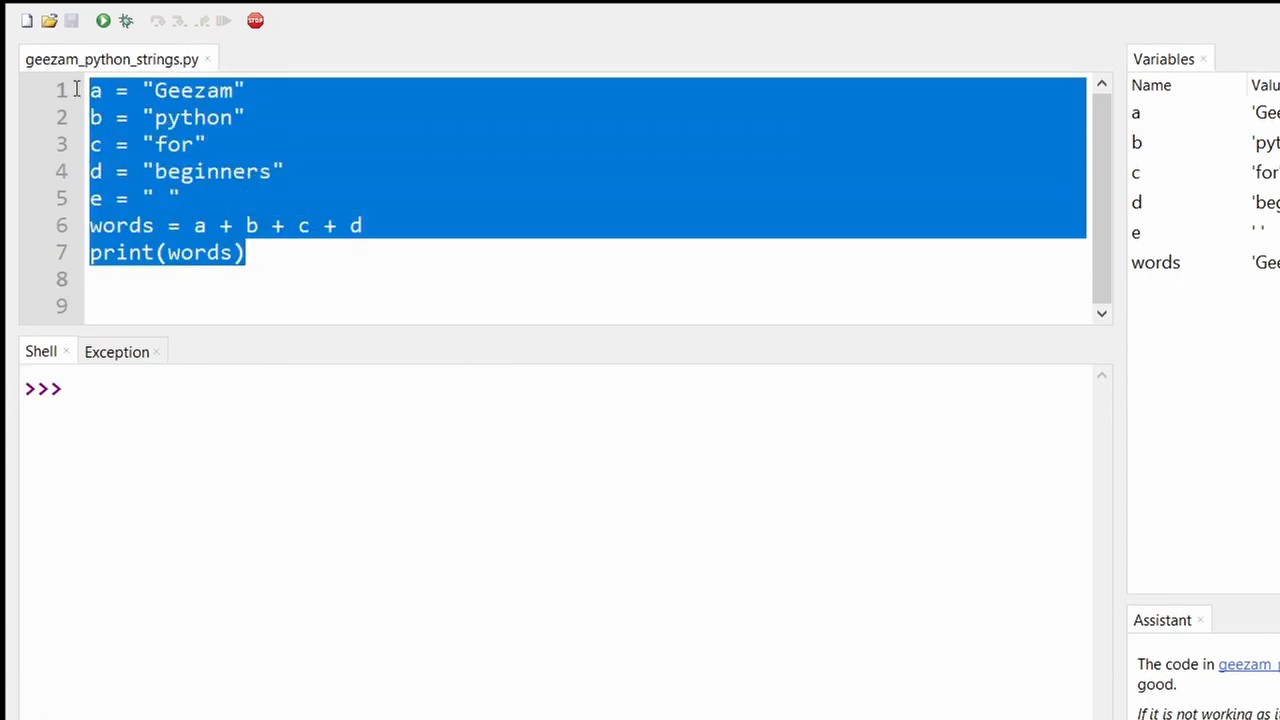
{"action": "mouse_move", "coordinate": [328, 190]}
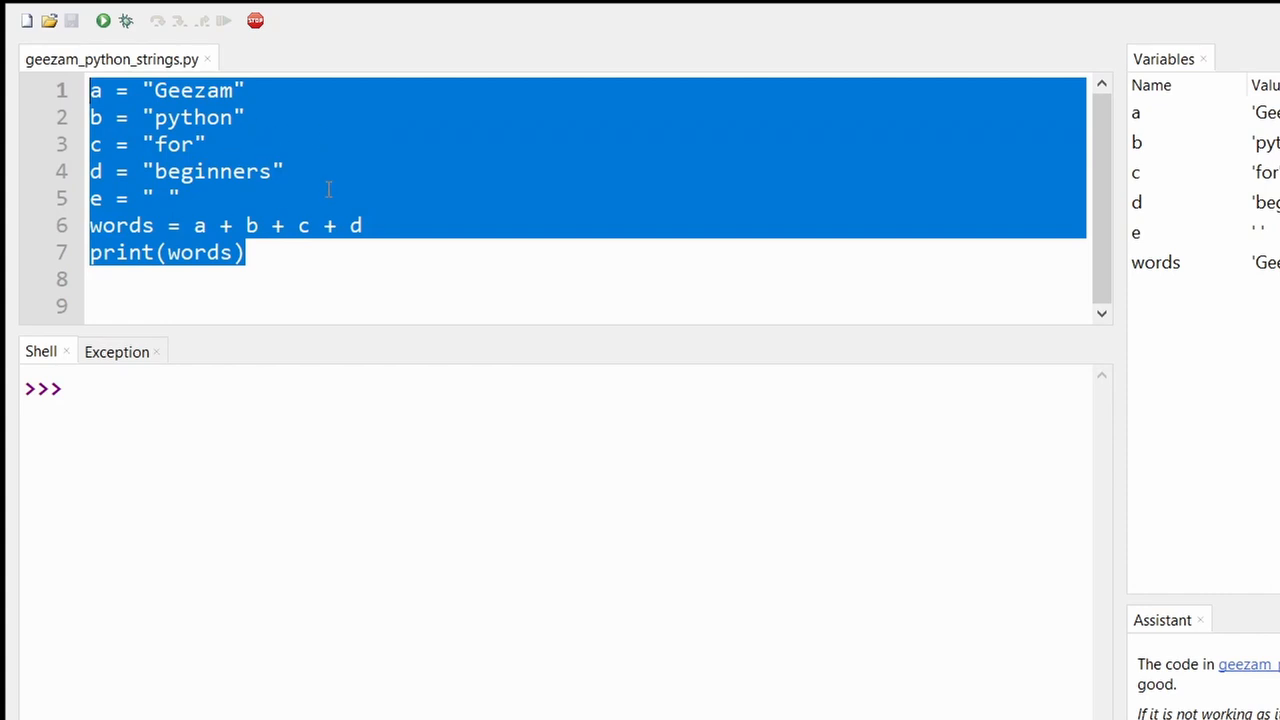
{"action": "mouse_move", "coordinate": [322, 173]}
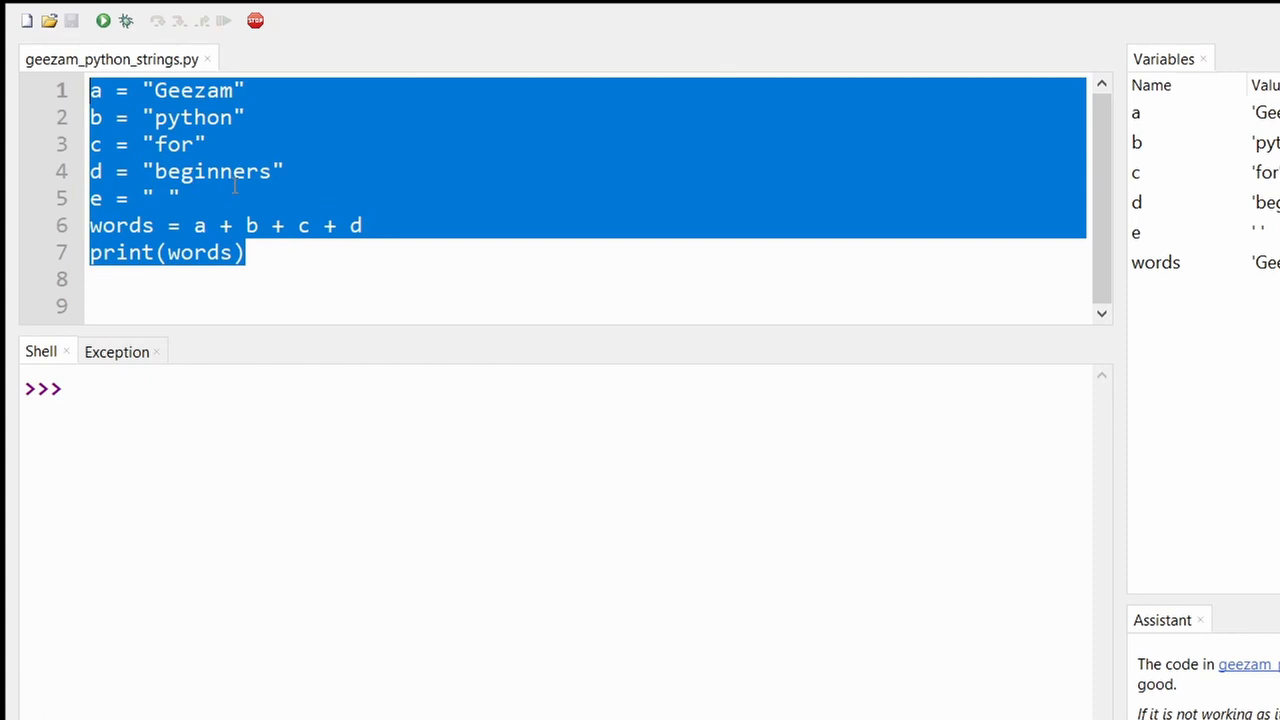
{"action": "left_click", "coordinate": [300, 203]}
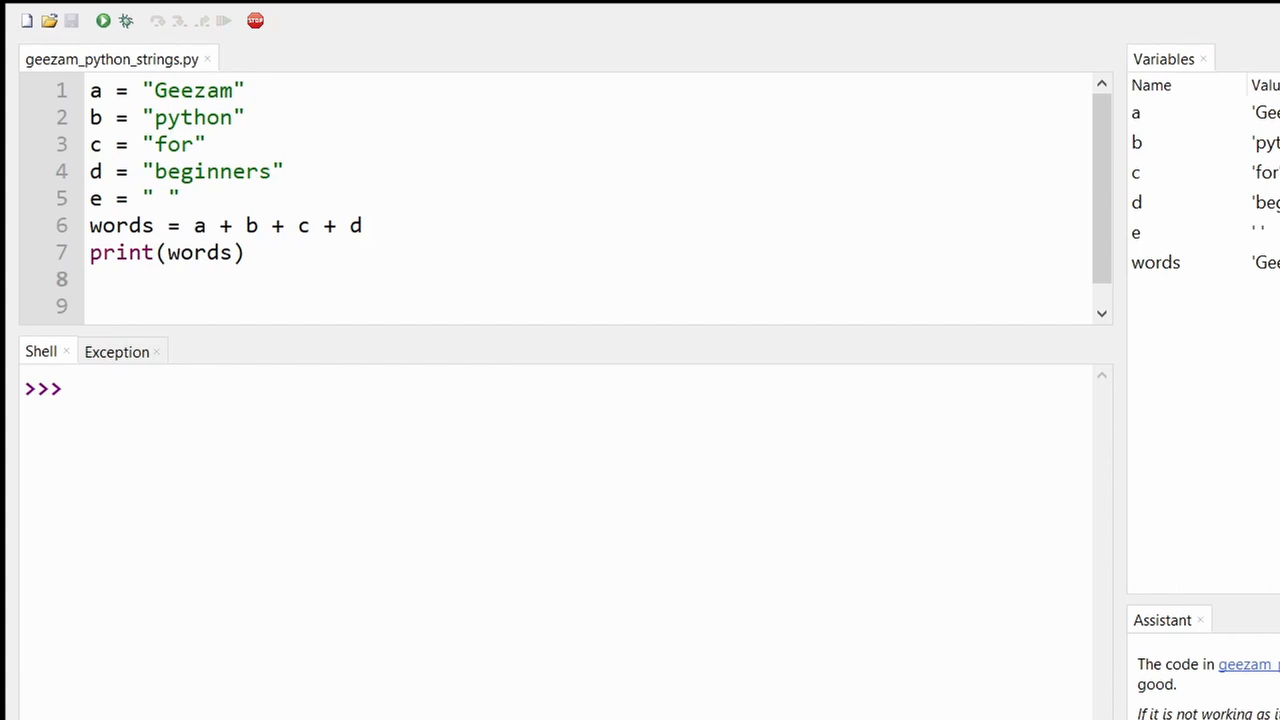
{"action": "double_click", "coordinate": [95, 198]}
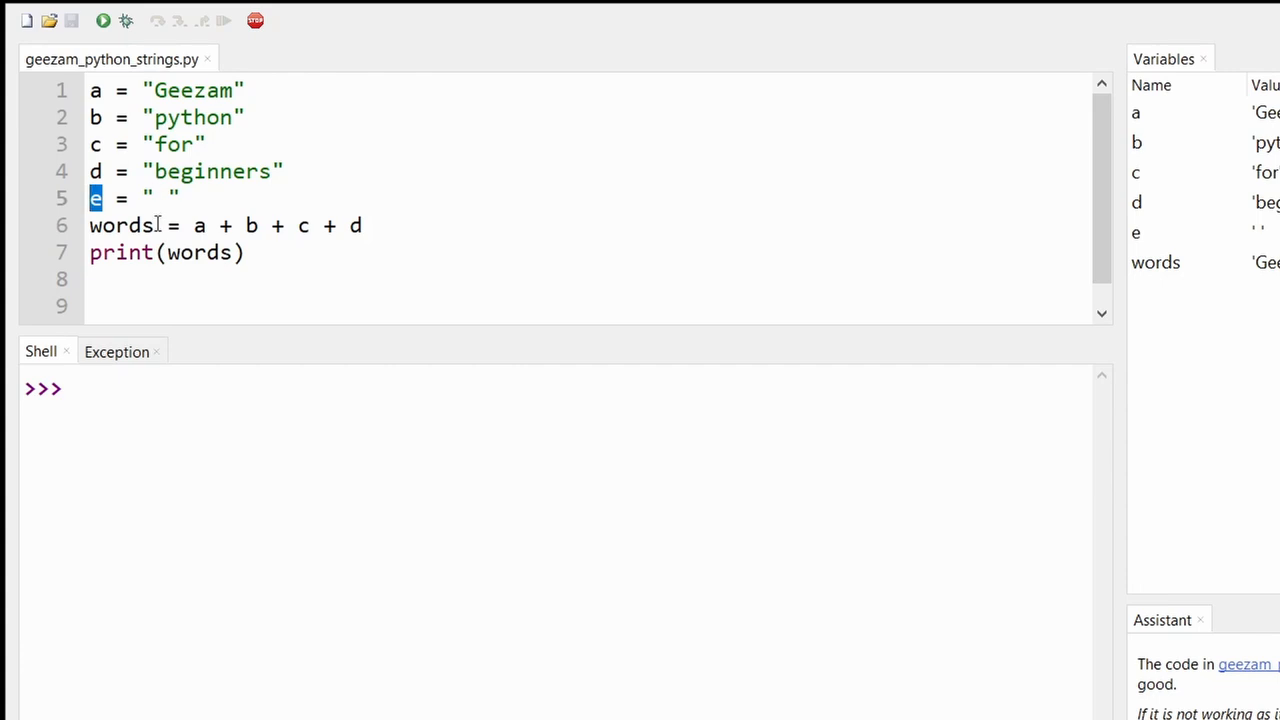
{"action": "double_click", "coordinate": [120, 225]}
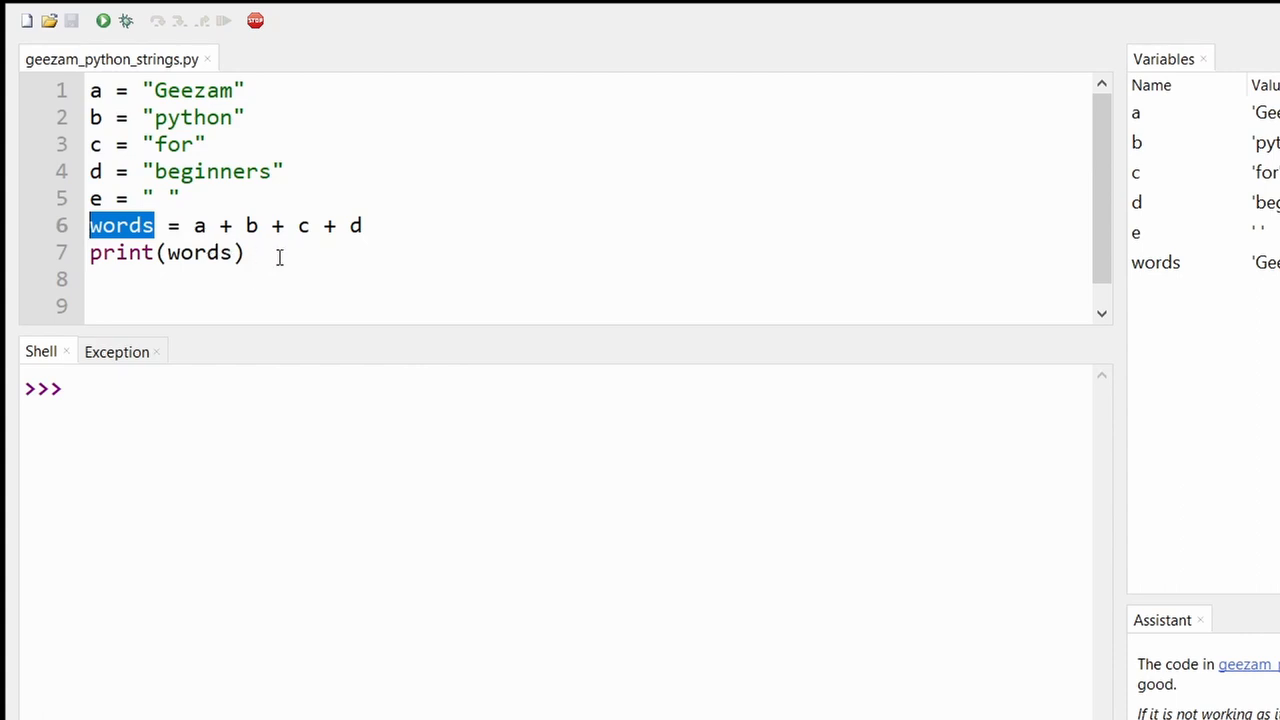
{"action": "left_click", "coordinate": [98, 21]}
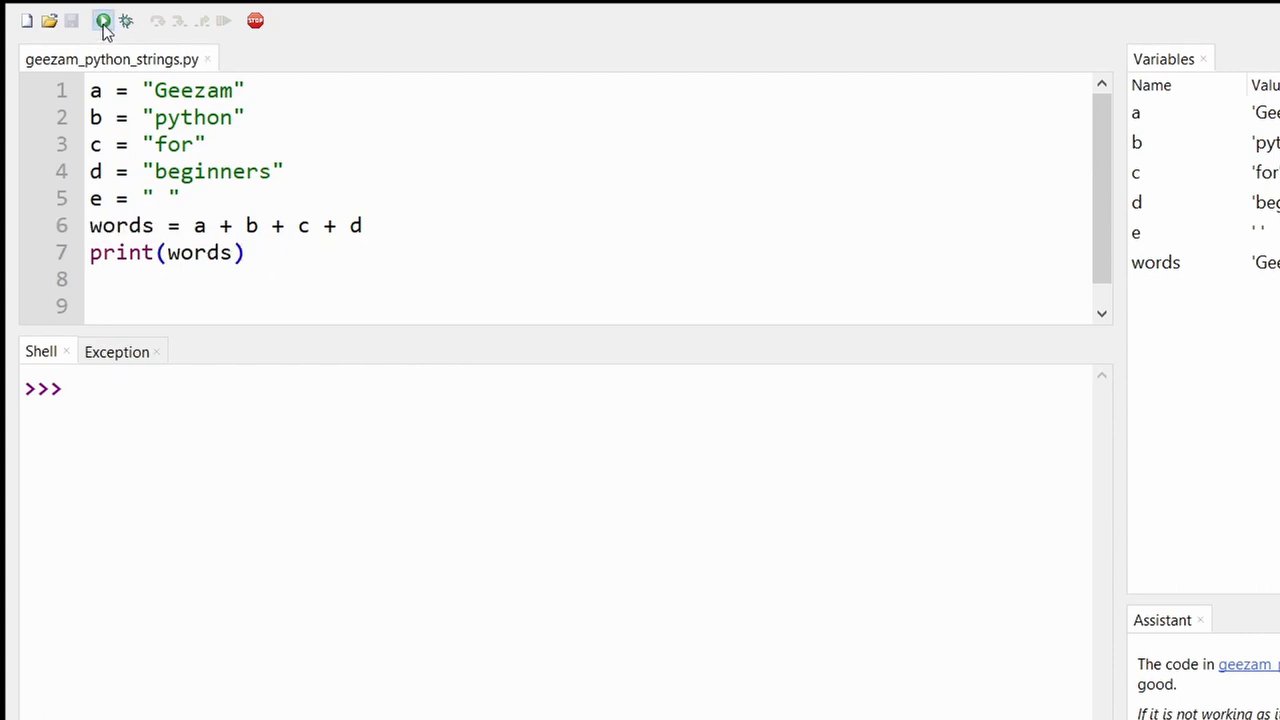
Step: Run the script and highlight the Geezampythonforbeginners output in the shell
{"action": "left_click", "coordinate": [99, 20]}
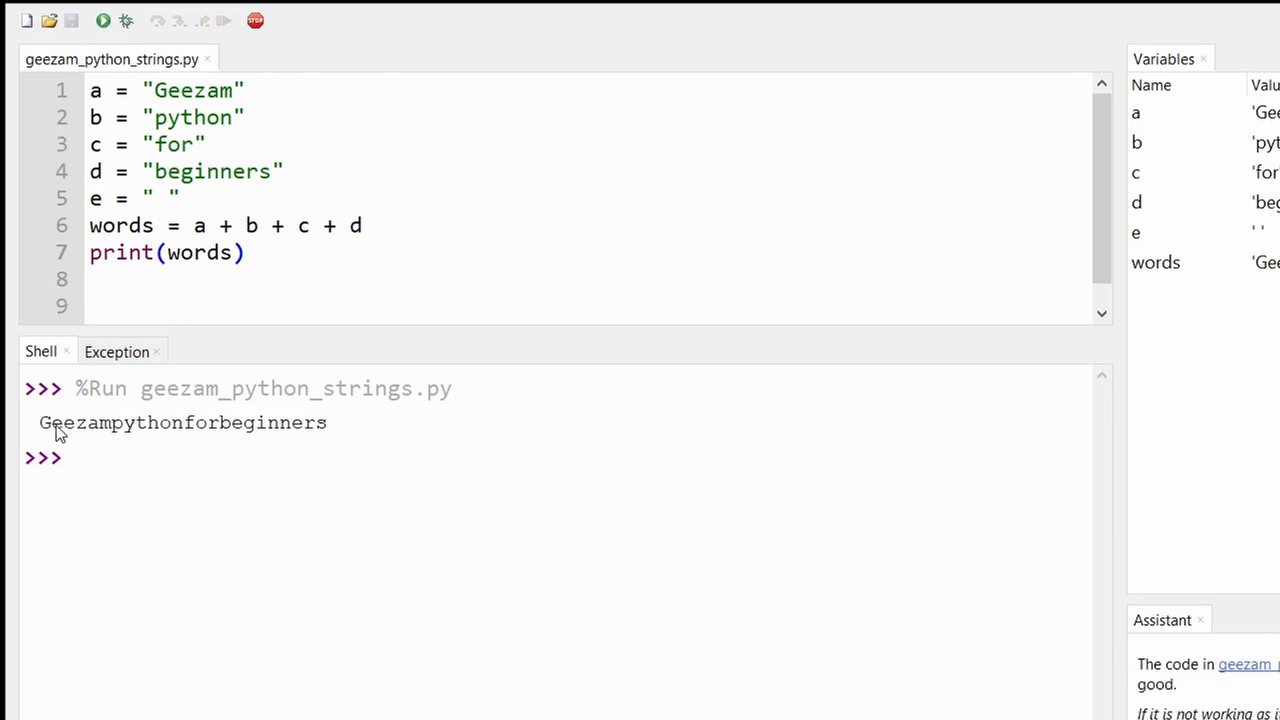
{"action": "mouse_move", "coordinate": [258, 428]}
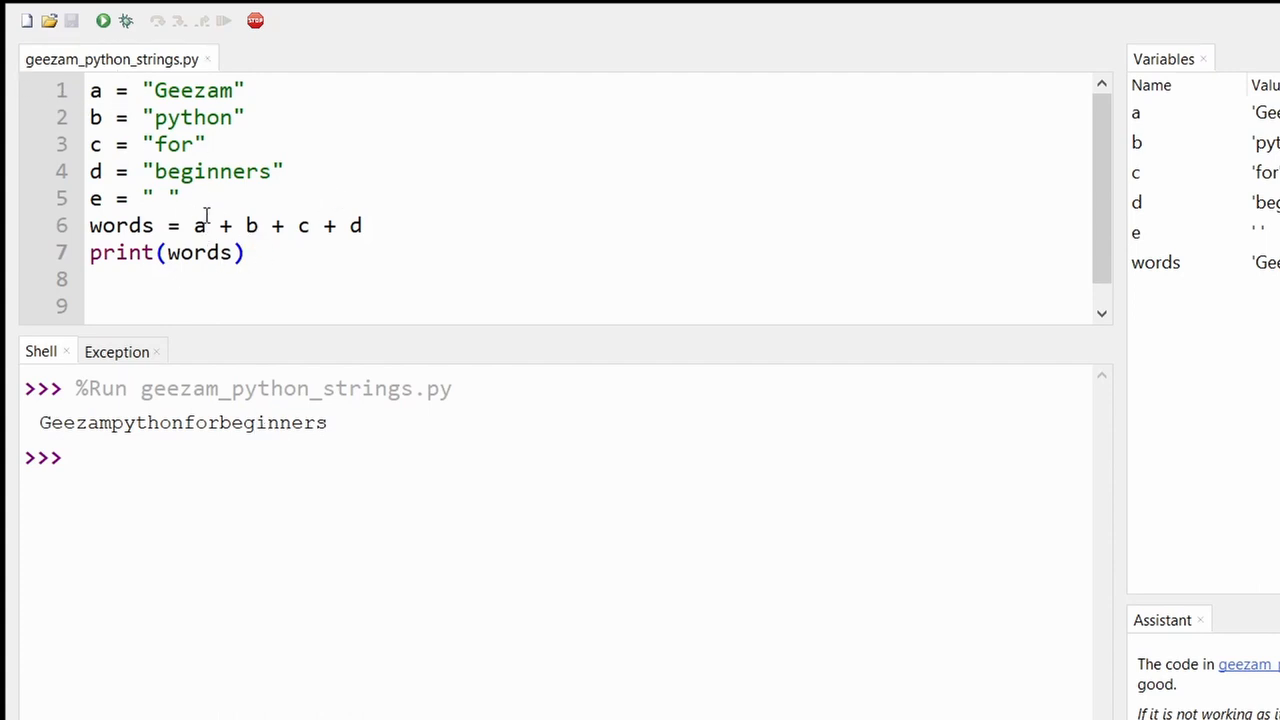
{"action": "left_click_drag", "start_coordinate": [170, 422], "coordinate": [326, 422]}
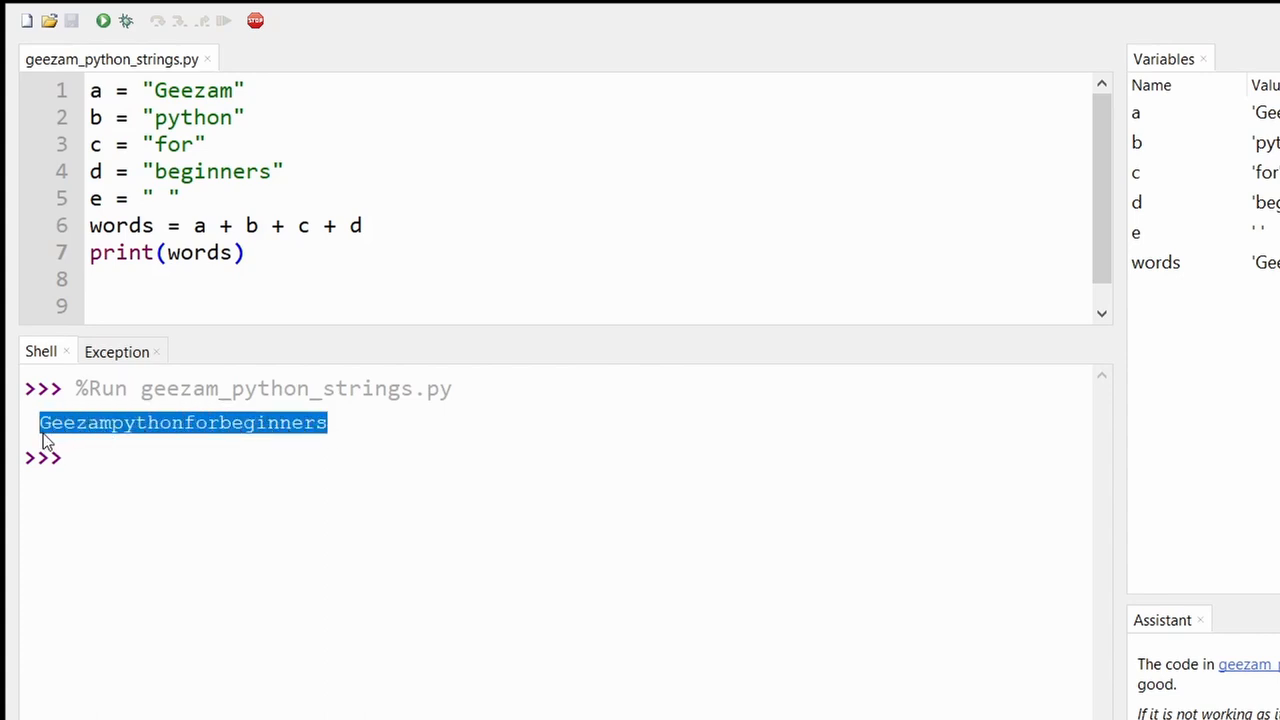
{"action": "left_click", "coordinate": [177, 225]}
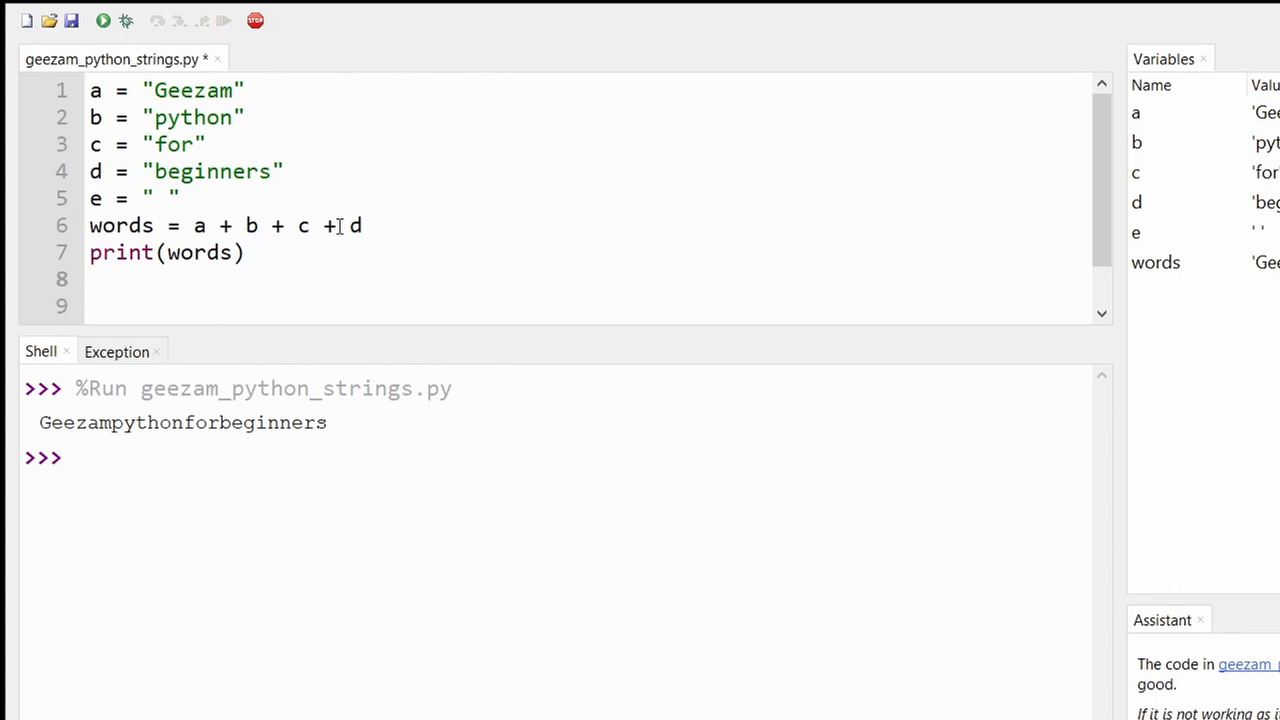
Step: Write line 8 as niceWords = a + b + c + d
{"action": "type", "text": "niceWo"}
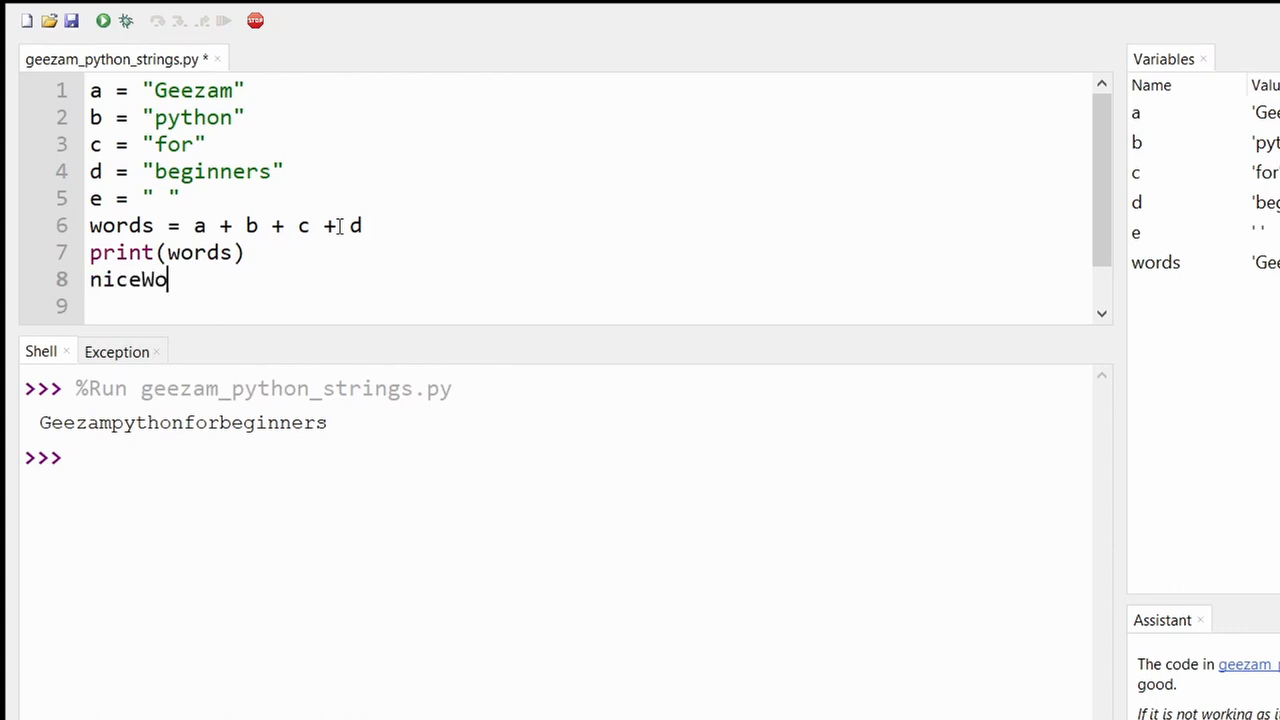
{"action": "type", "text": "rds"}
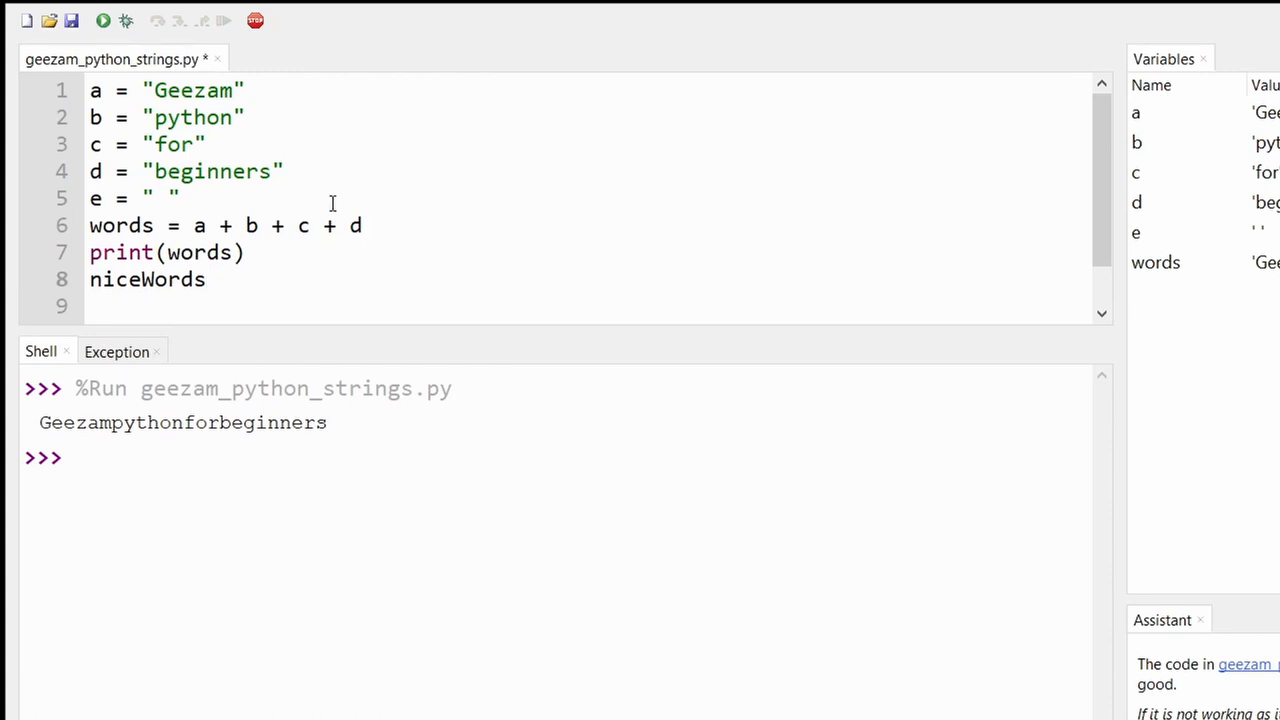
{"action": "type", "text": "="}
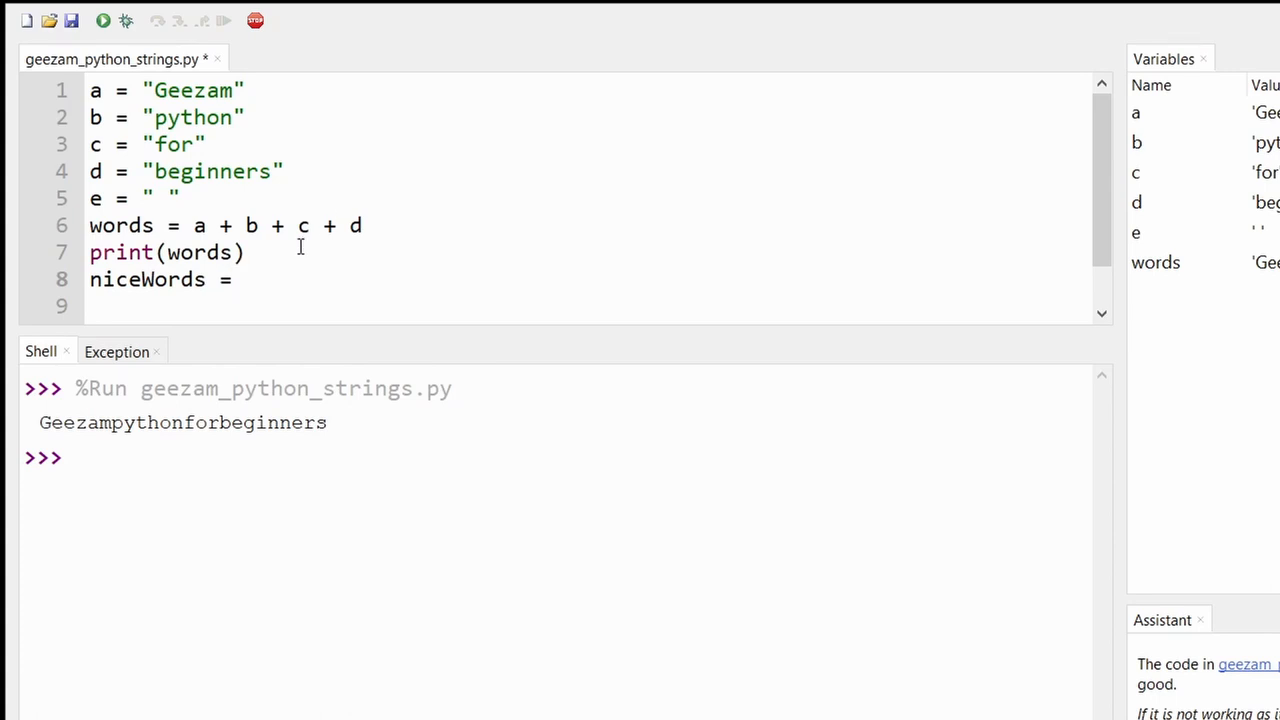
{"action": "left_click_drag", "start_coordinate": [192, 225], "coordinate": [362, 225]}
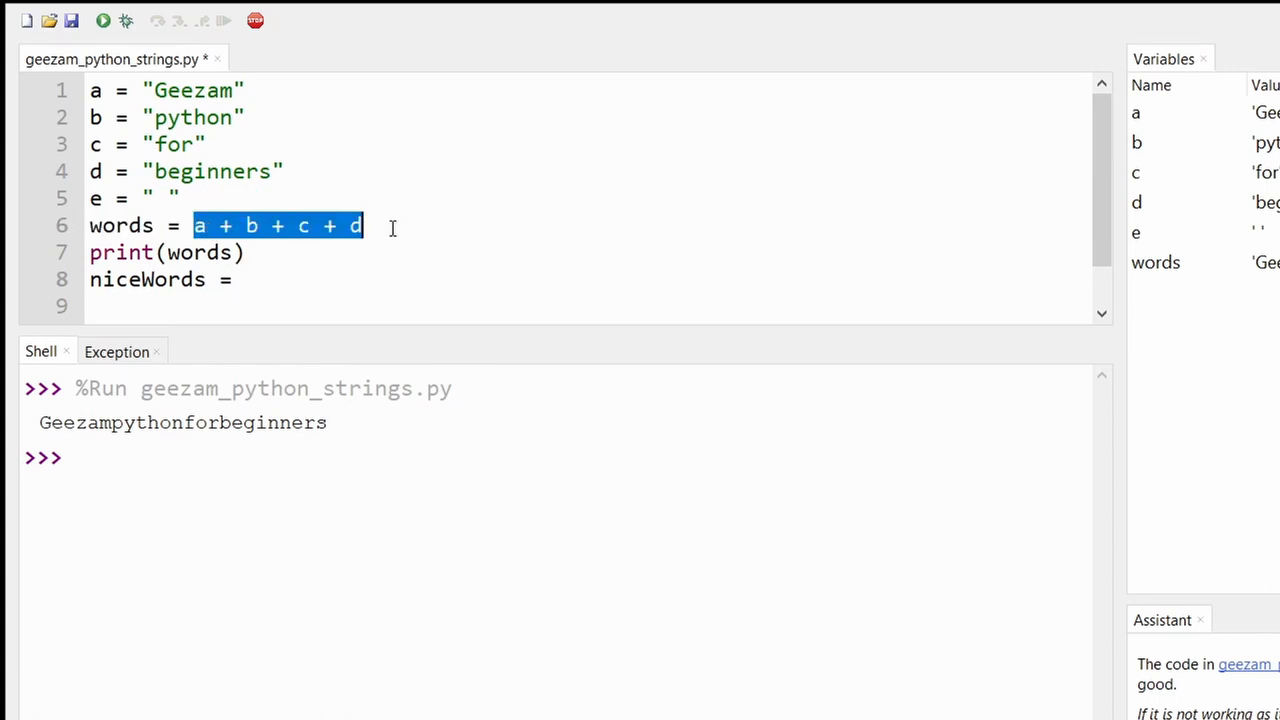
{"action": "type", "text": "a + b + c + d"}
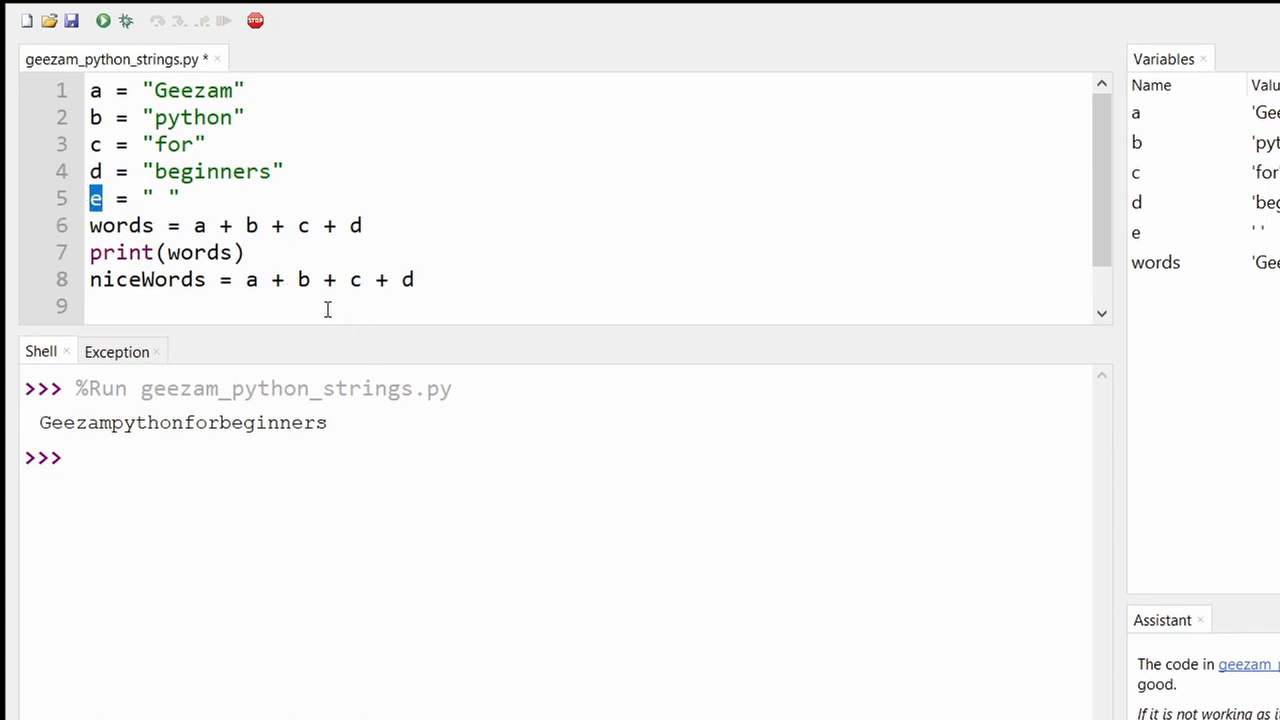
Step: Insert the space variable e between the words in the niceWords expression
{"action": "left_click", "coordinate": [308, 281]}
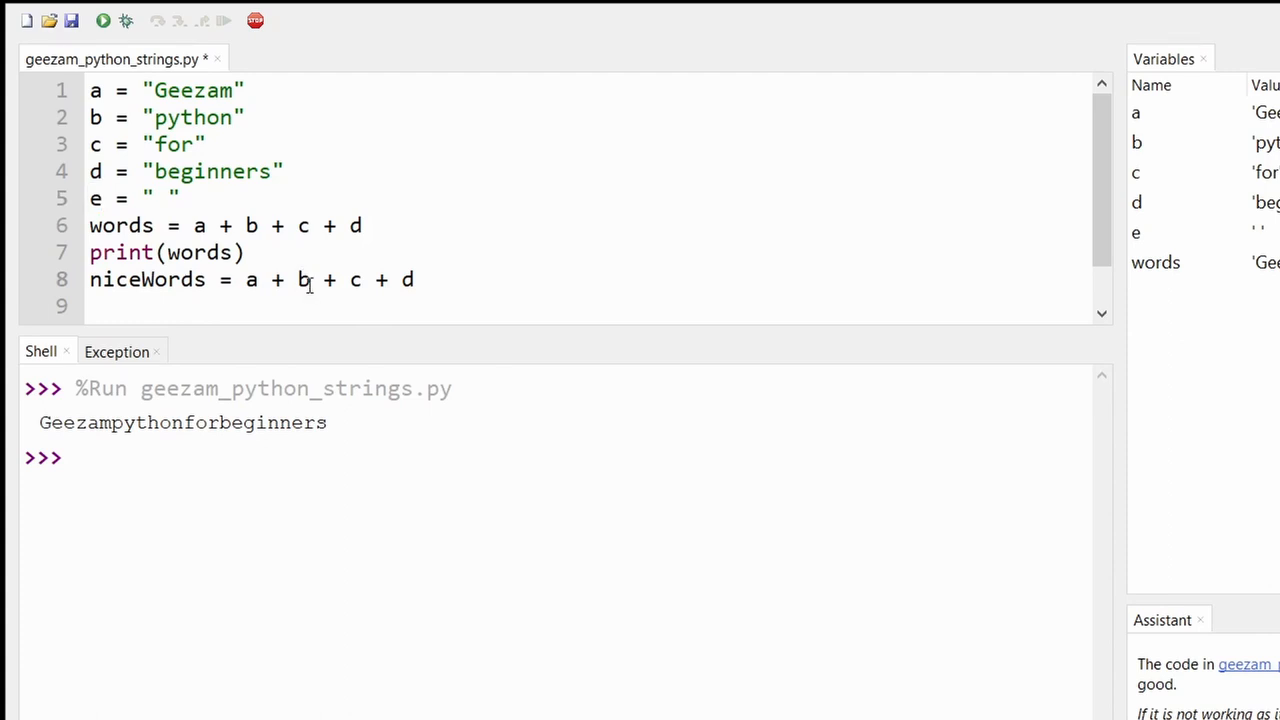
{"action": "left_click", "coordinate": [300, 280]}
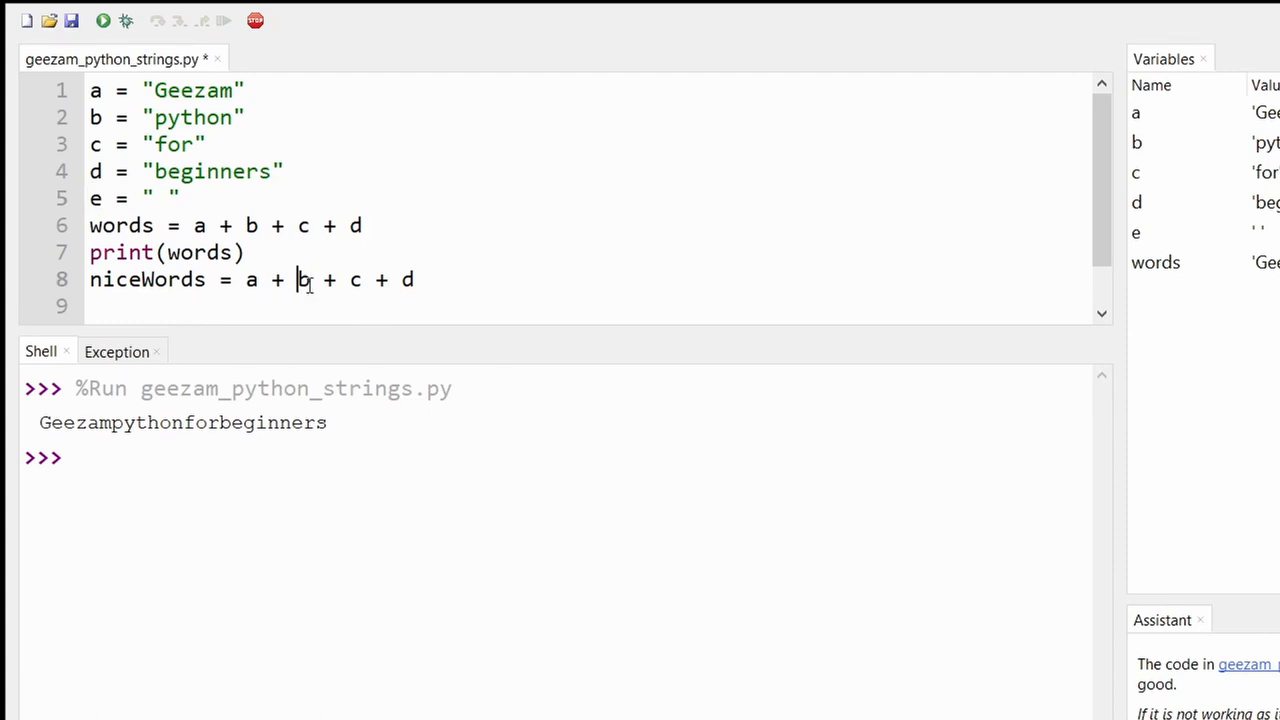
{"action": "type", "text": "e +"}
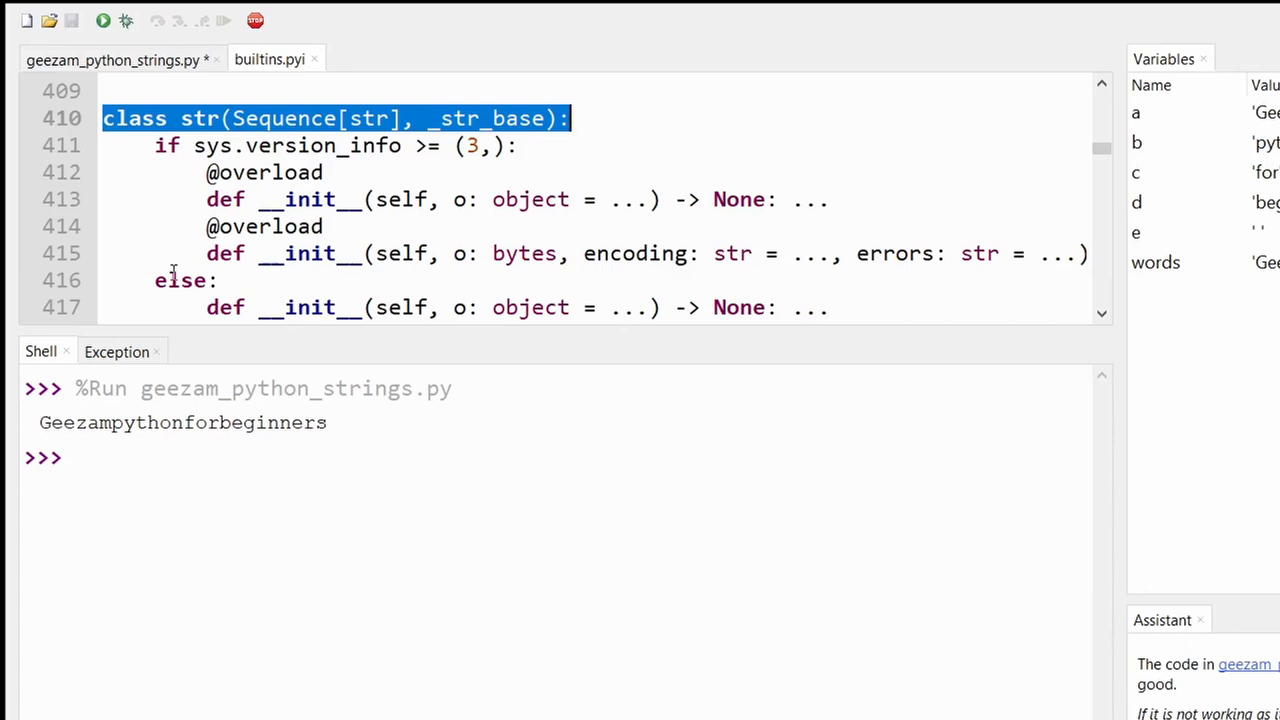
{"action": "left_click", "coordinate": [120, 58]}
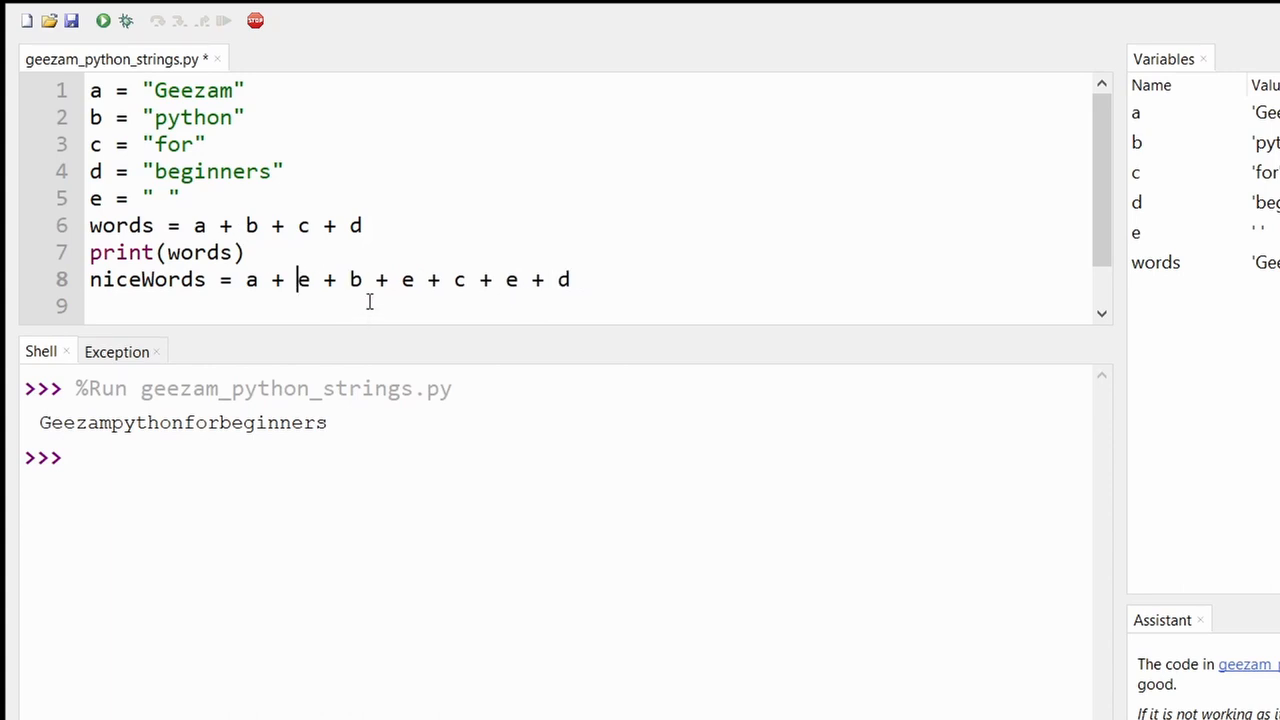
{"action": "mouse_move", "coordinate": [447, 285]}
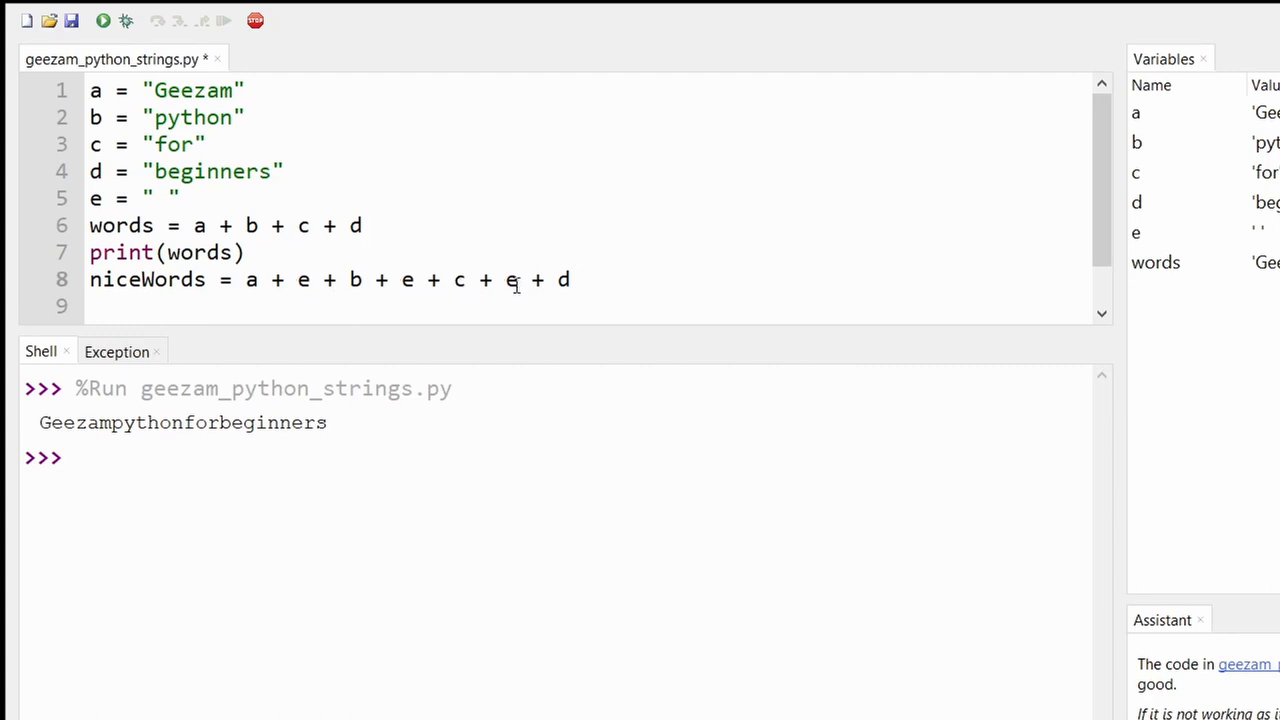
{"action": "left_click", "coordinate": [75, 22]}
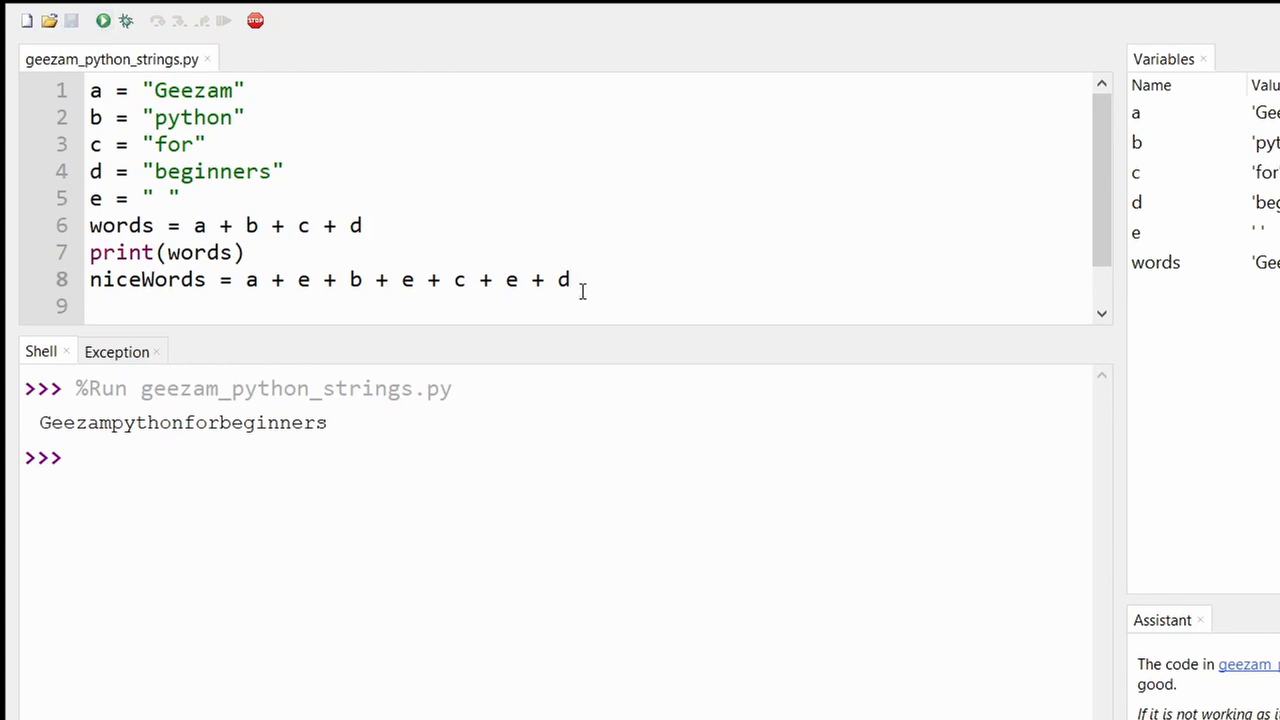
Step: Add print(niceWords) on line 9
{"action": "type", "text": "pr"}
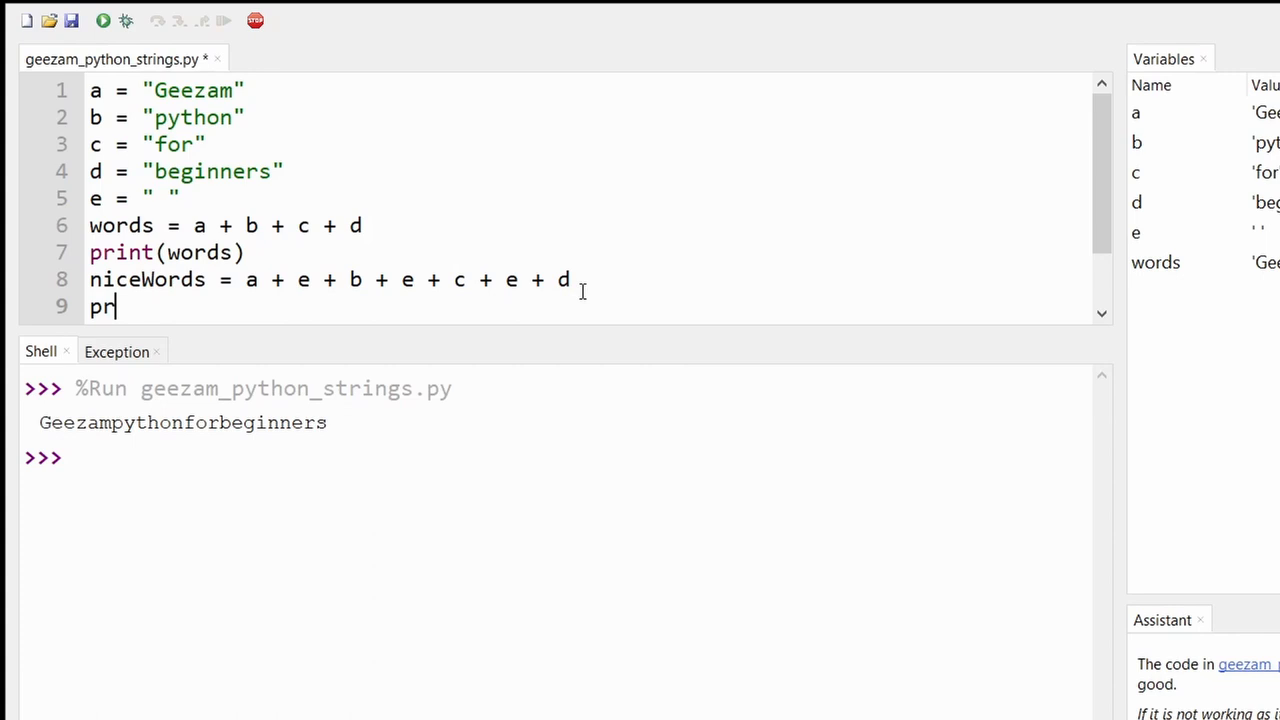
{"action": "type", "text": "int"}
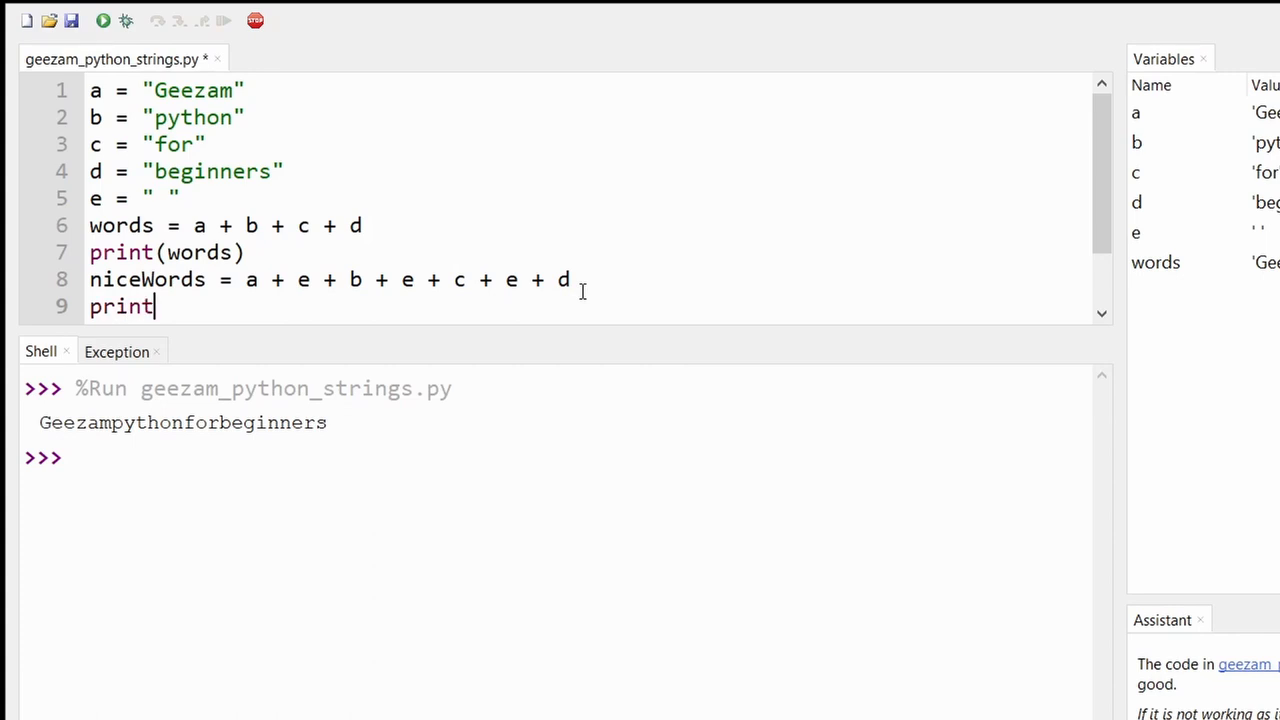
{"action": "type", "text": "()"}
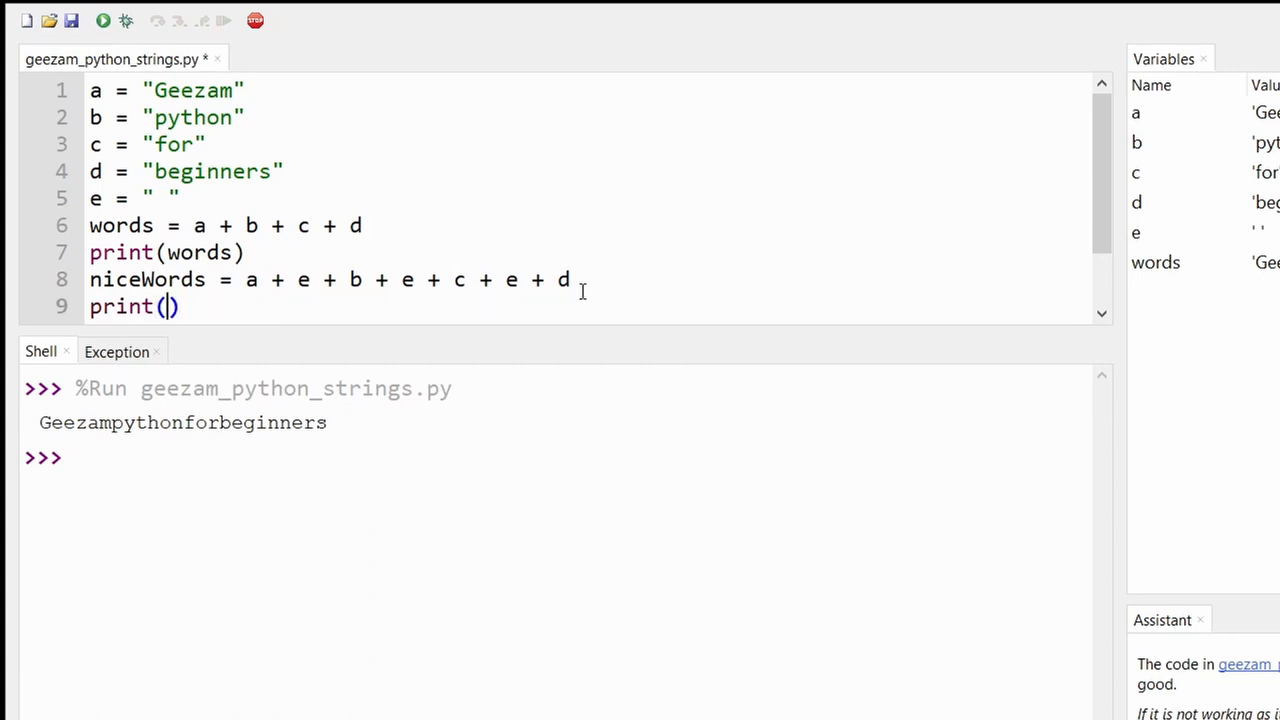
{"action": "type", "text": "nice"}
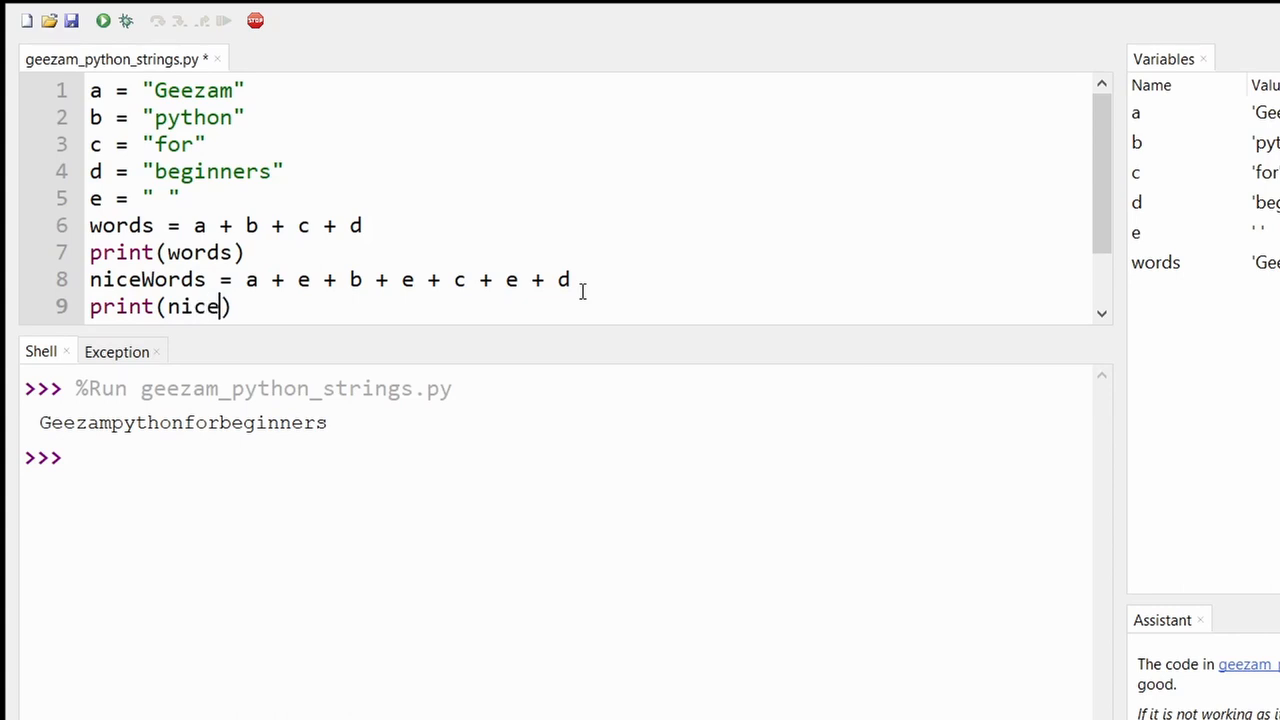
{"action": "type", "text": "Words"}
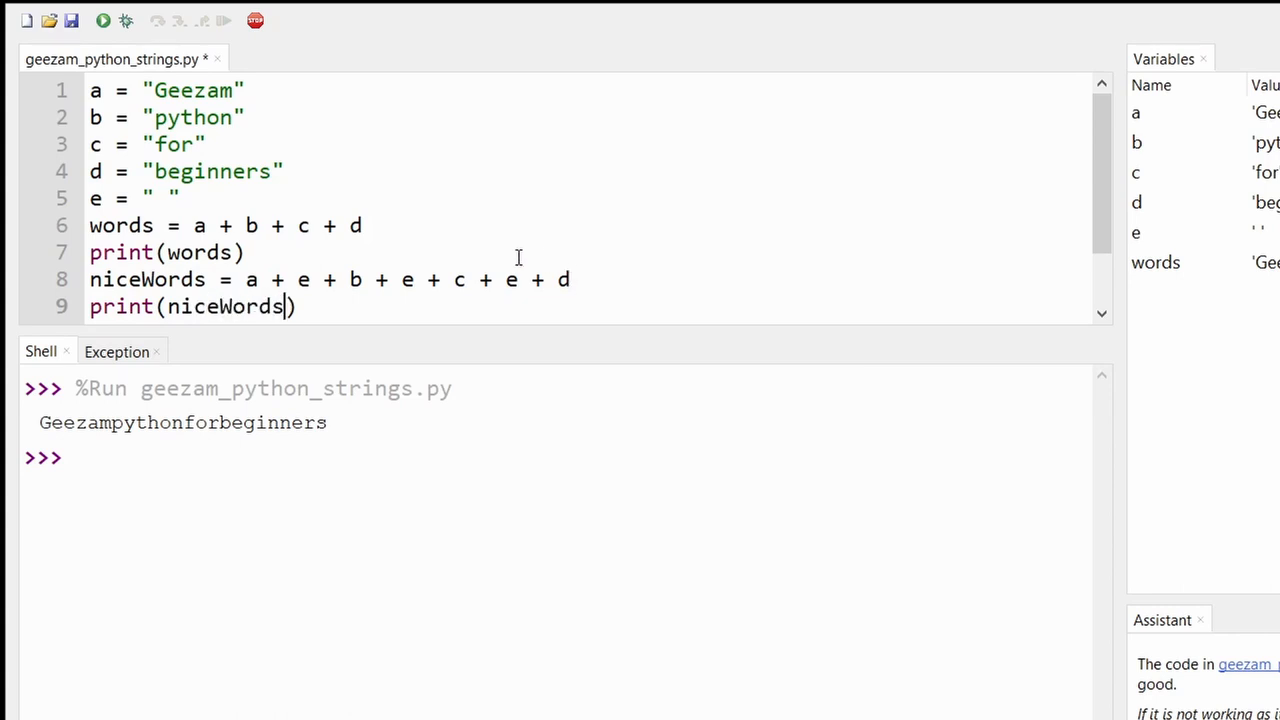
Step: Save and run the script, highlighting the space between Geezam and python
{"action": "left_click", "coordinate": [73, 20]}
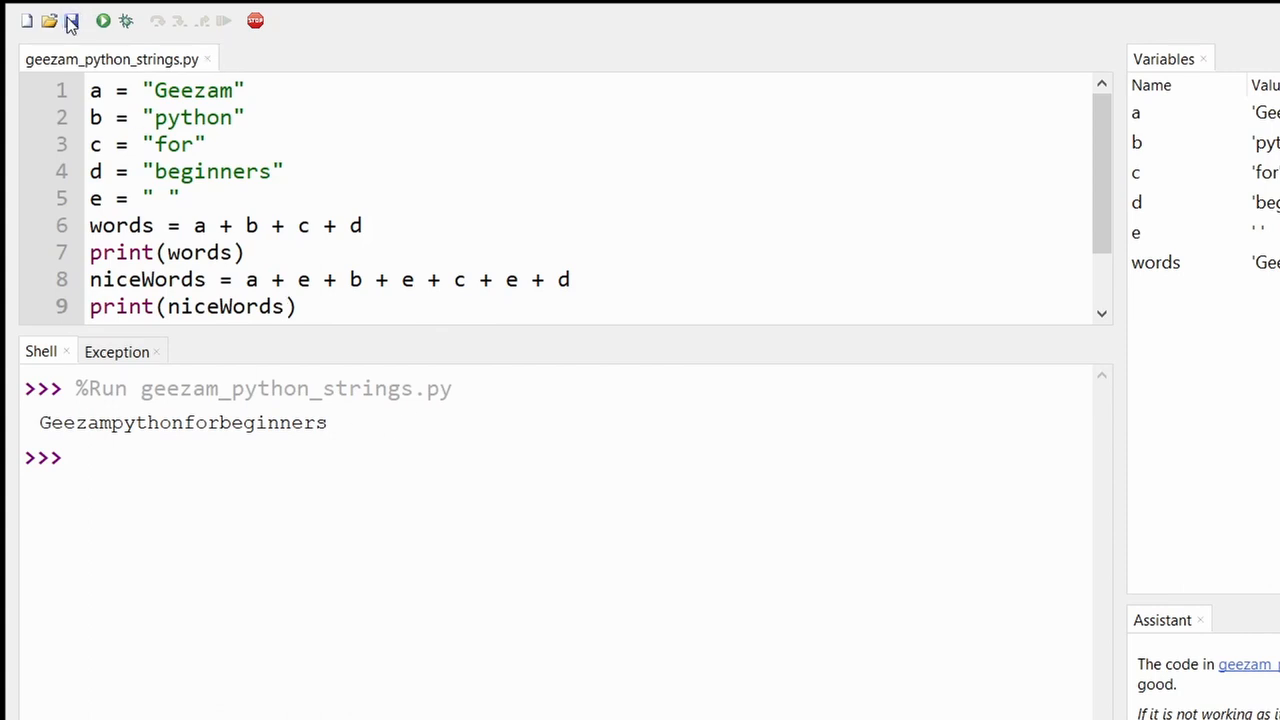
{"action": "left_click", "coordinate": [100, 20]}
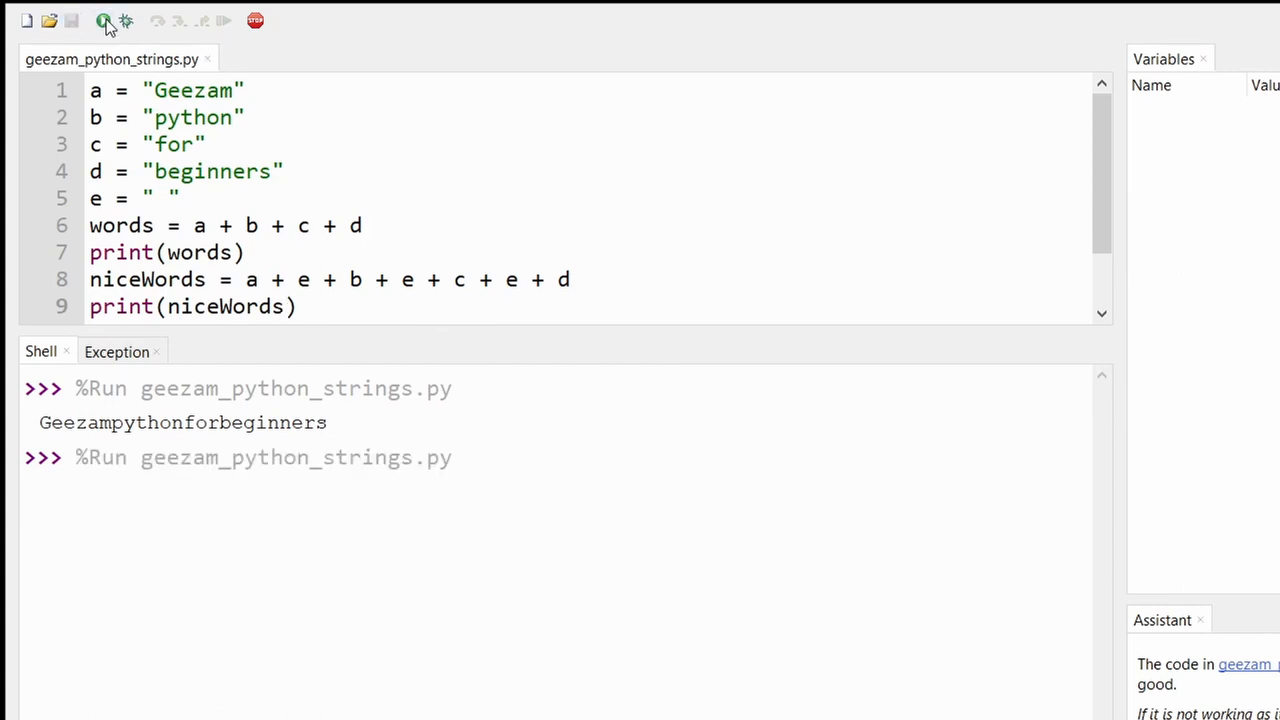
{"action": "left_click", "coordinate": [103, 20]}
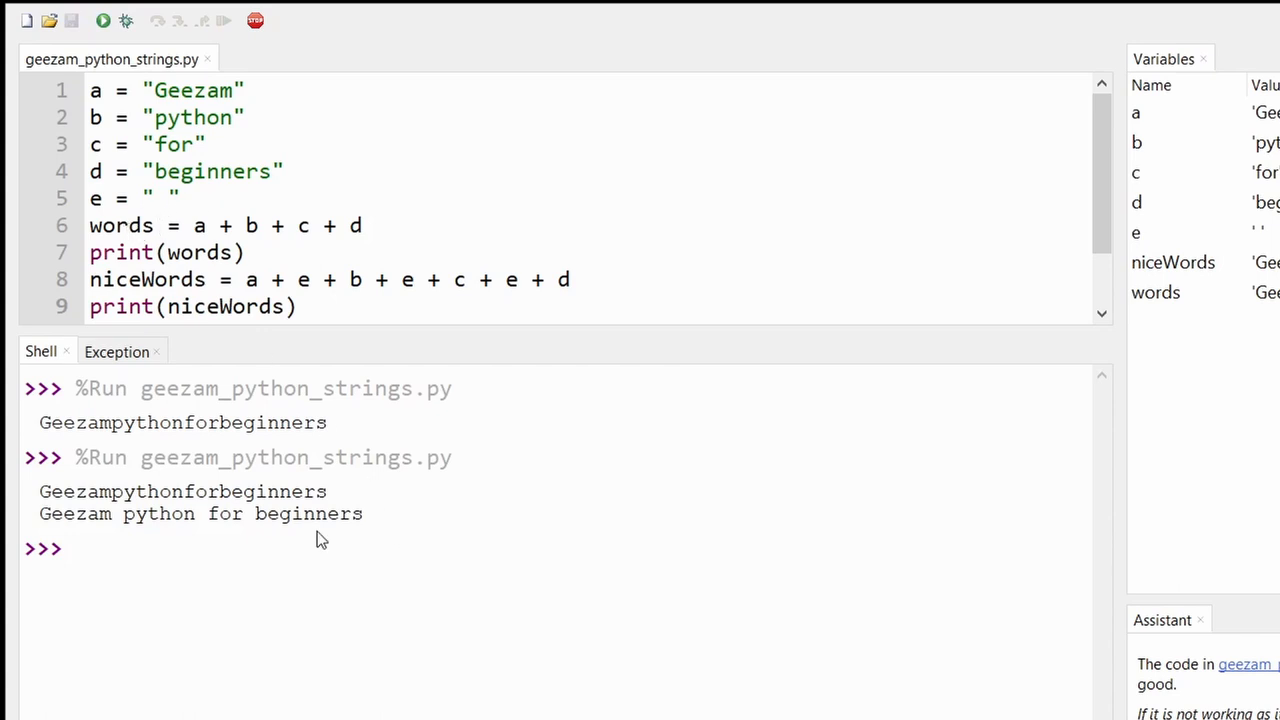
{"action": "left_click_drag", "start_coordinate": [40, 491], "coordinate": [184, 491]}
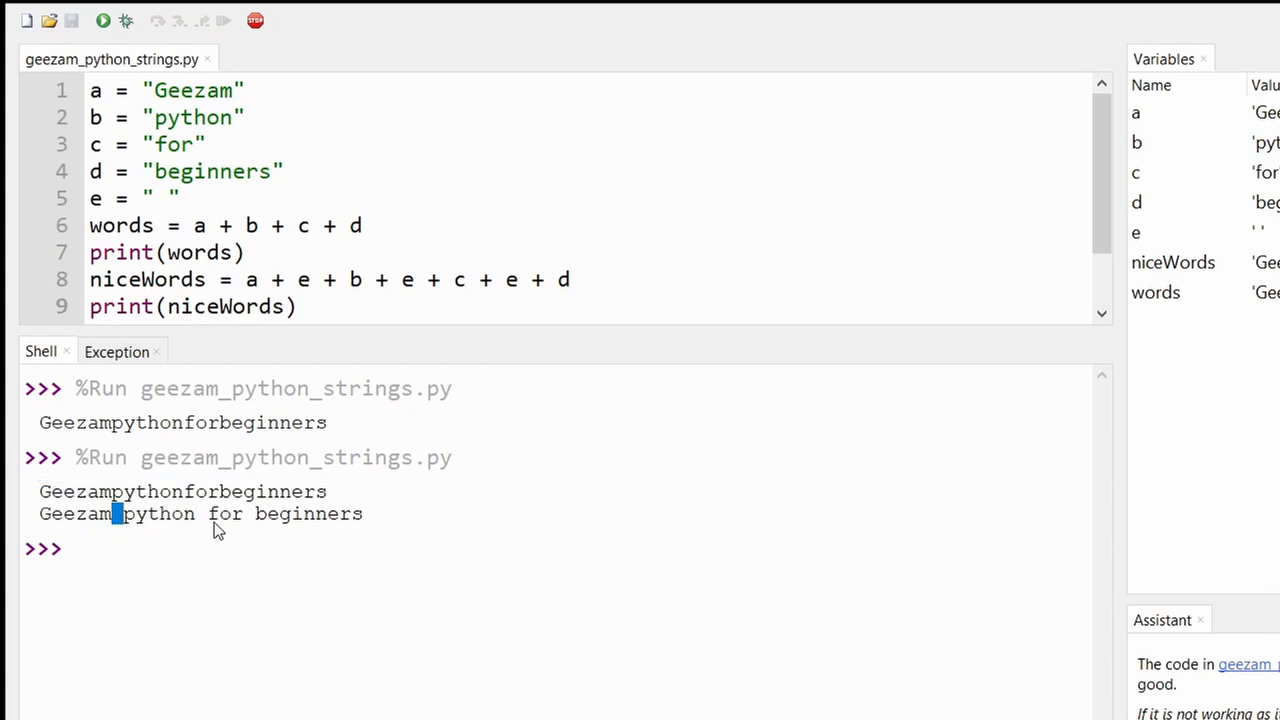
{"action": "mouse_move", "coordinate": [231, 473]}
{"action": "type", "text": " + "}
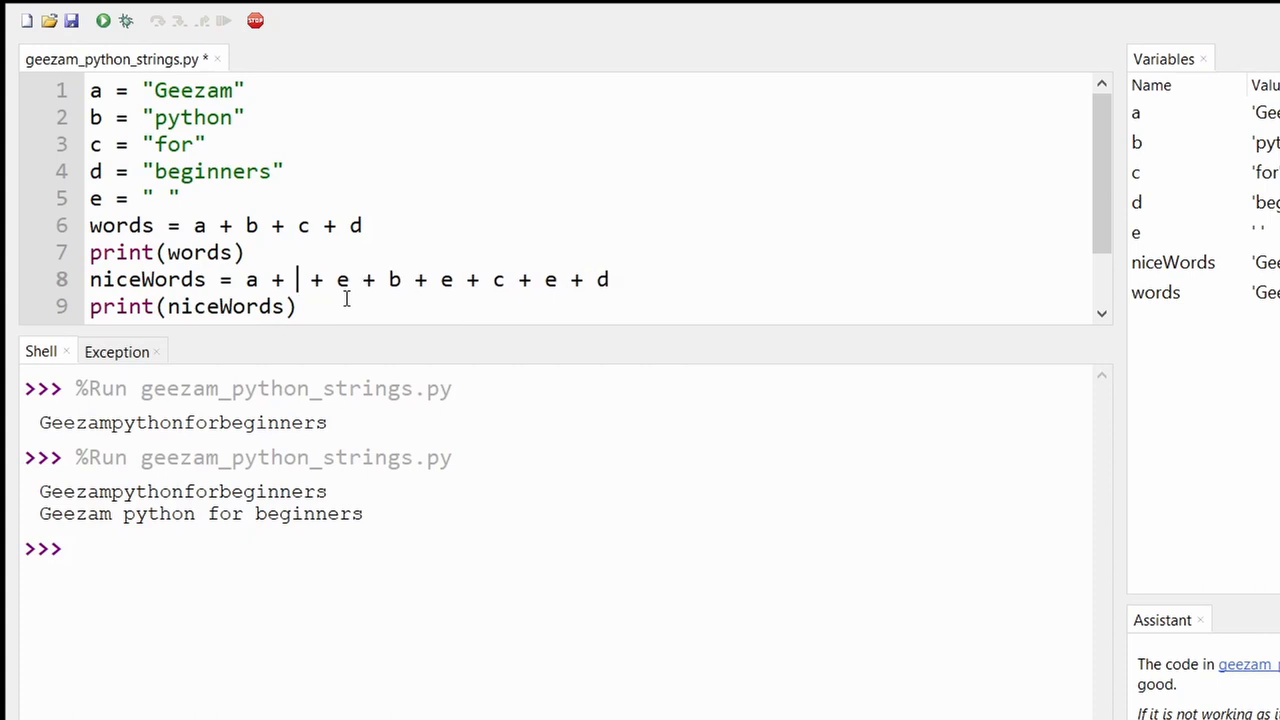
Step: Insert ":" after a in niceWords, rerun, and highlight the Geezam: python output
{"action": "type", "text": "\"\""}
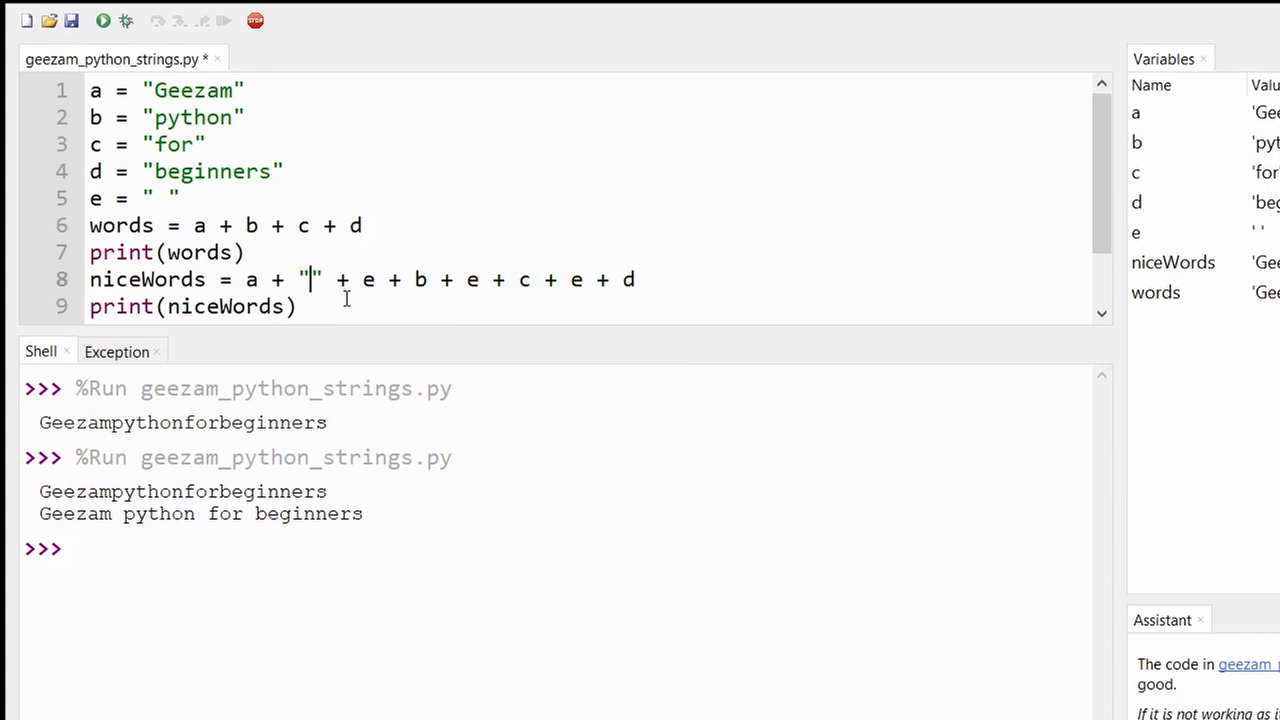
{"action": "type", "text": ":"}
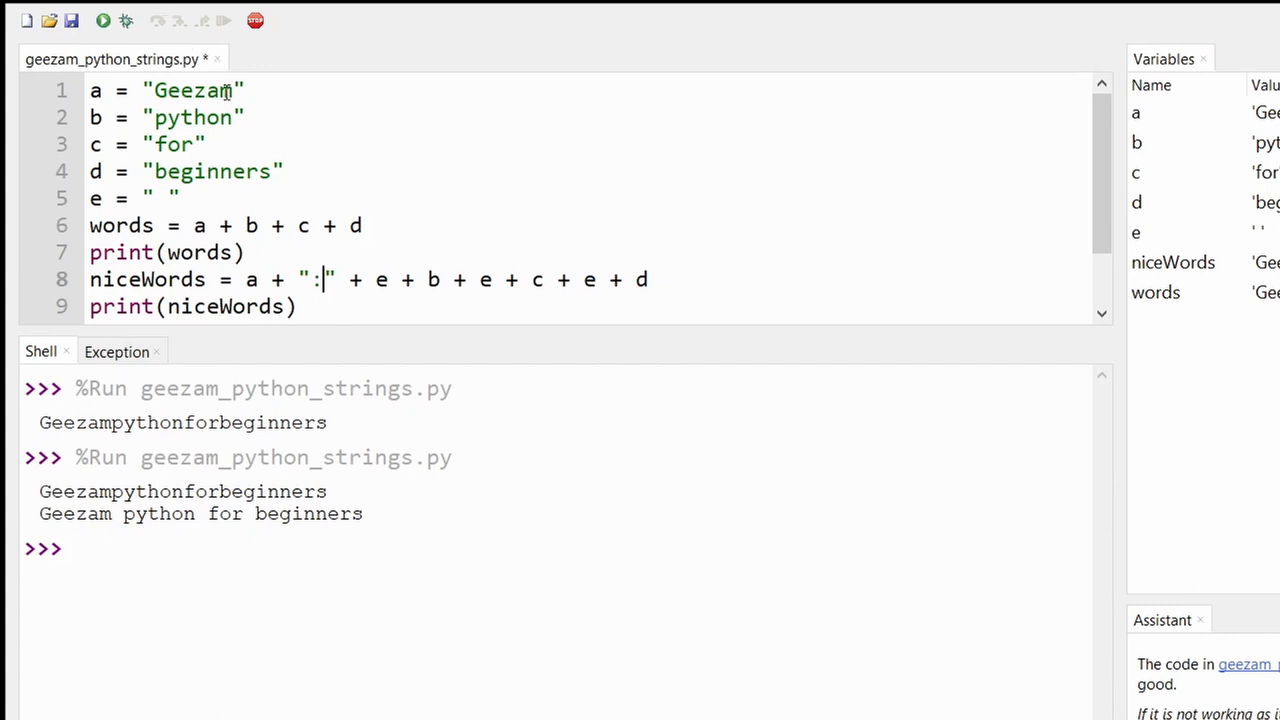
{"action": "mouse_move", "coordinate": [268, 147]}
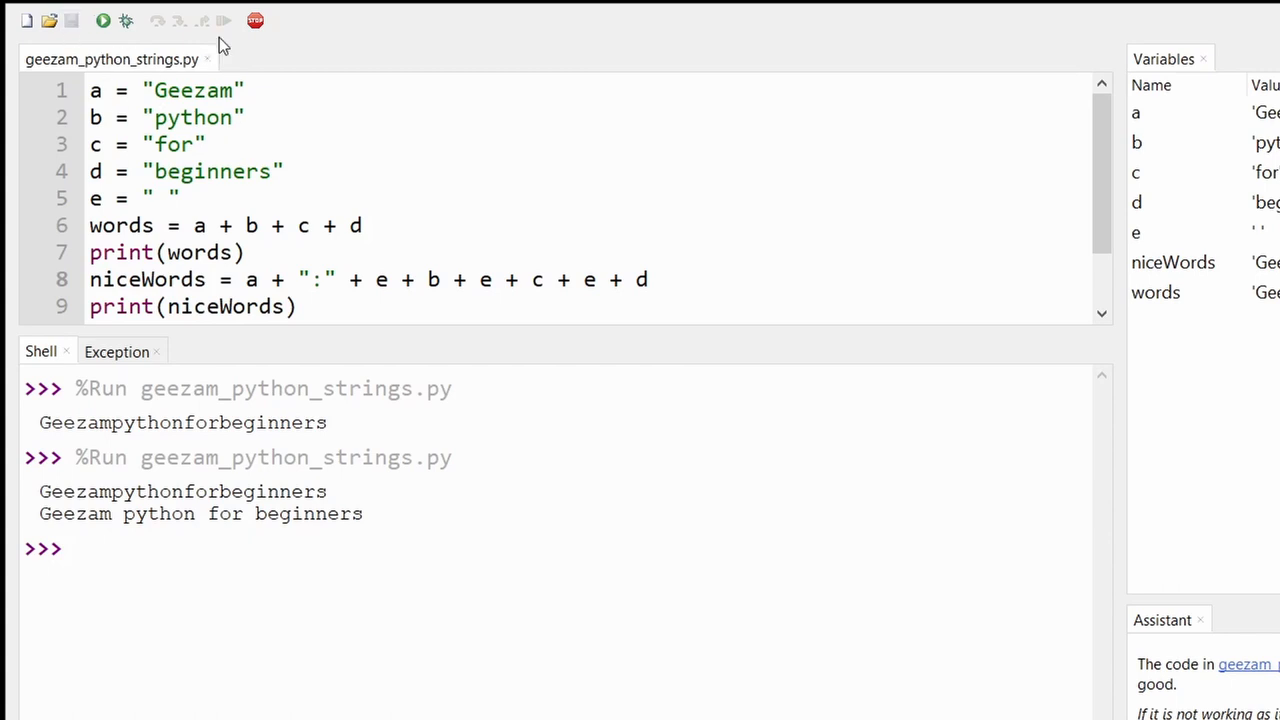
{"action": "left_click", "coordinate": [99, 24]}
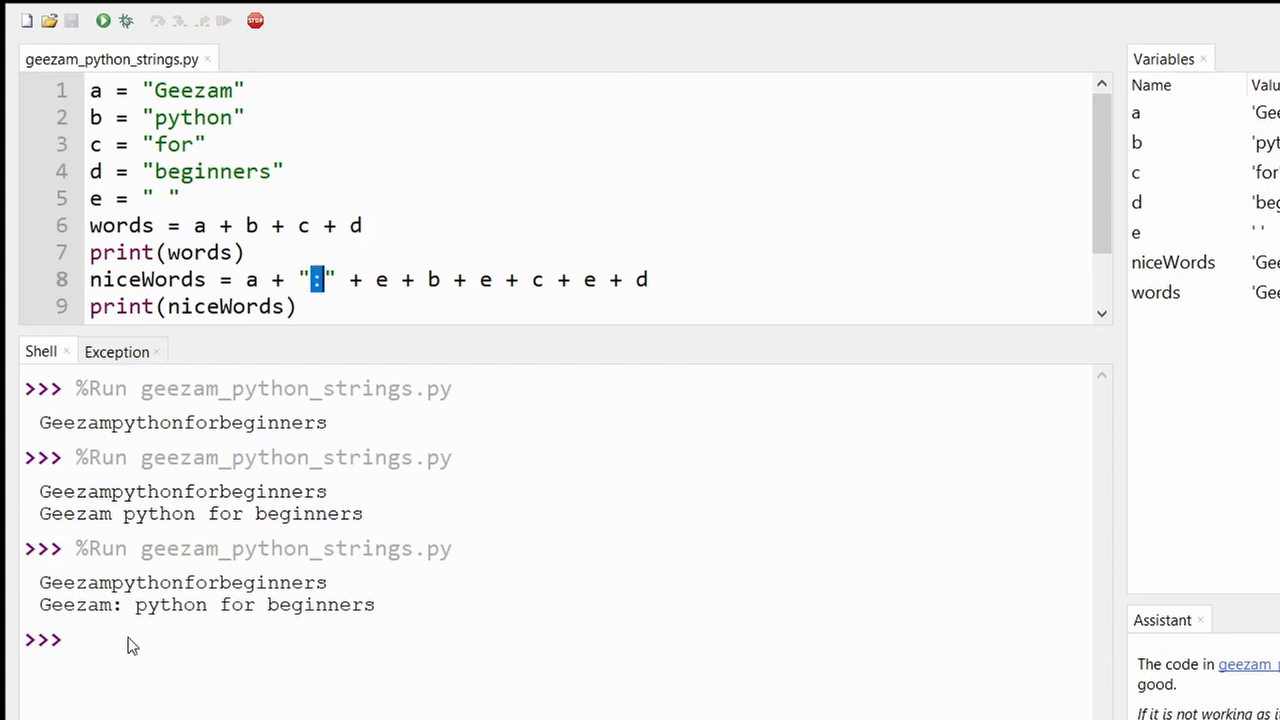
{"action": "mouse_move", "coordinate": [115, 615]}
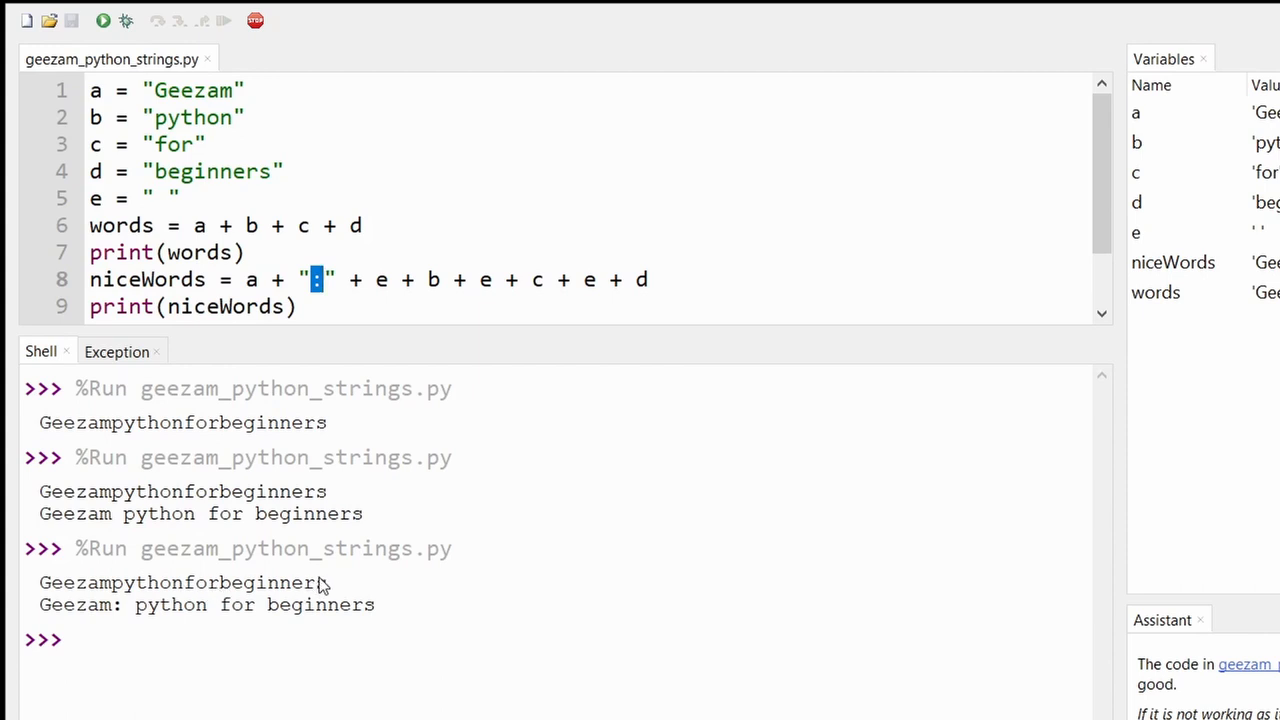
{"action": "left_click_drag", "start_coordinate": [325, 582], "coordinate": [50, 604]}
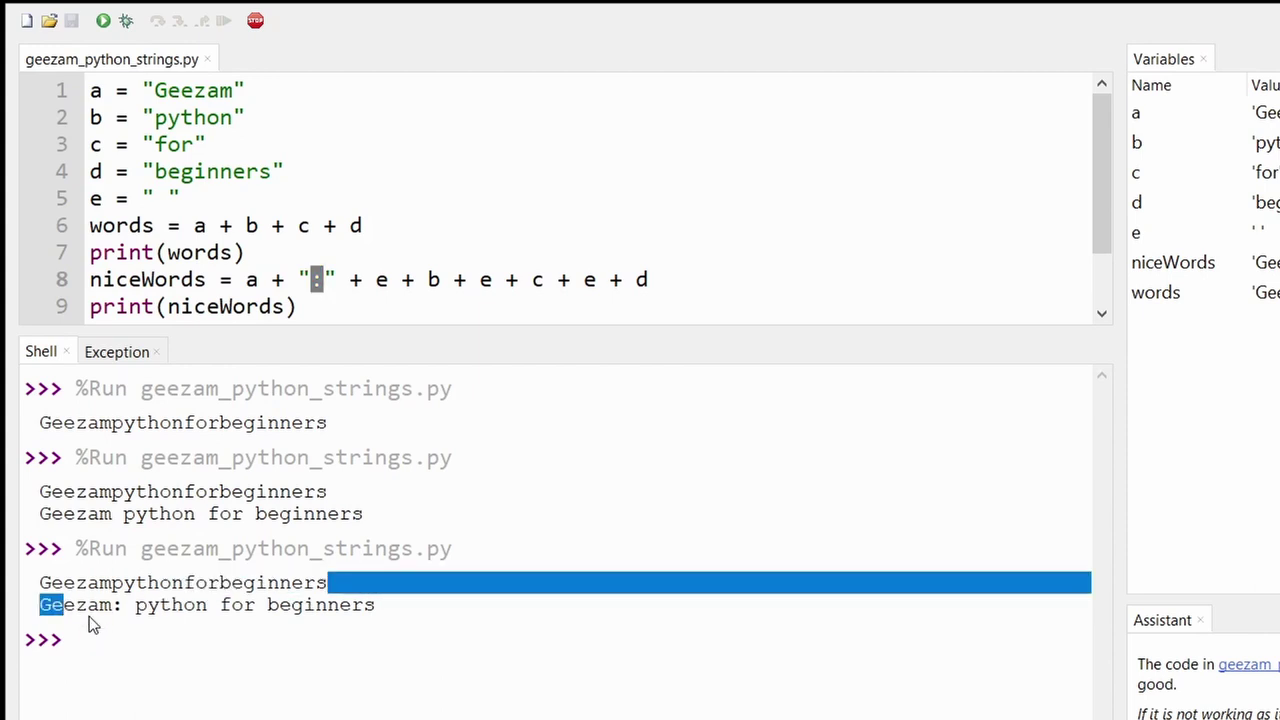
{"action": "mouse_move", "coordinate": [286, 627]}
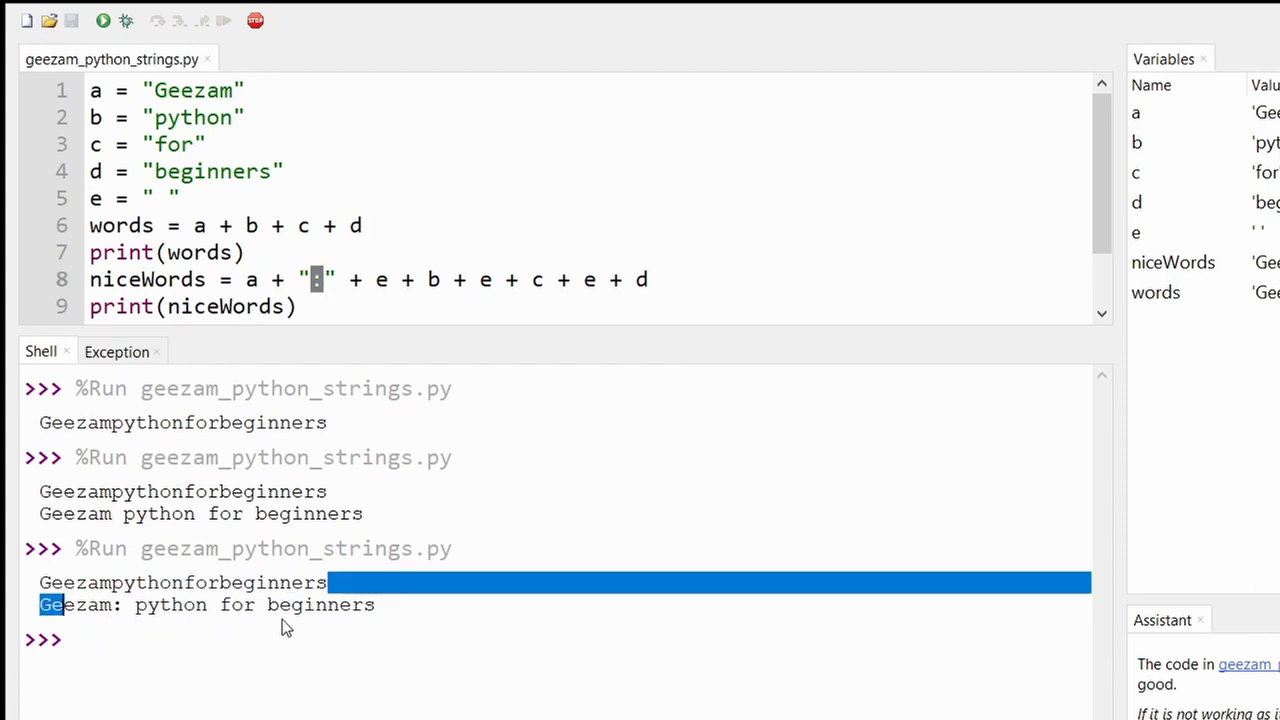
{"action": "mouse_move", "coordinate": [653, 265]}
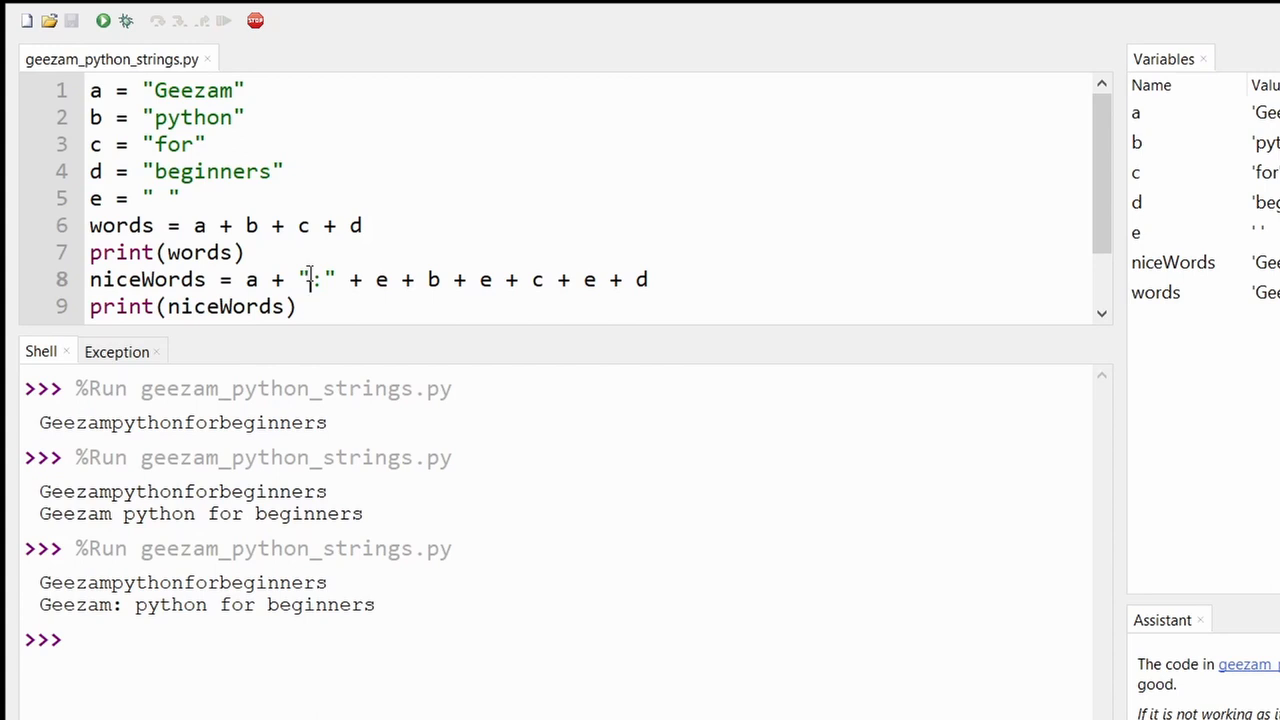
Step: Select lines 6–9 holding words and niceWords and delete them
{"action": "left_click_drag", "start_coordinate": [120, 279], "coordinate": [297, 306]}
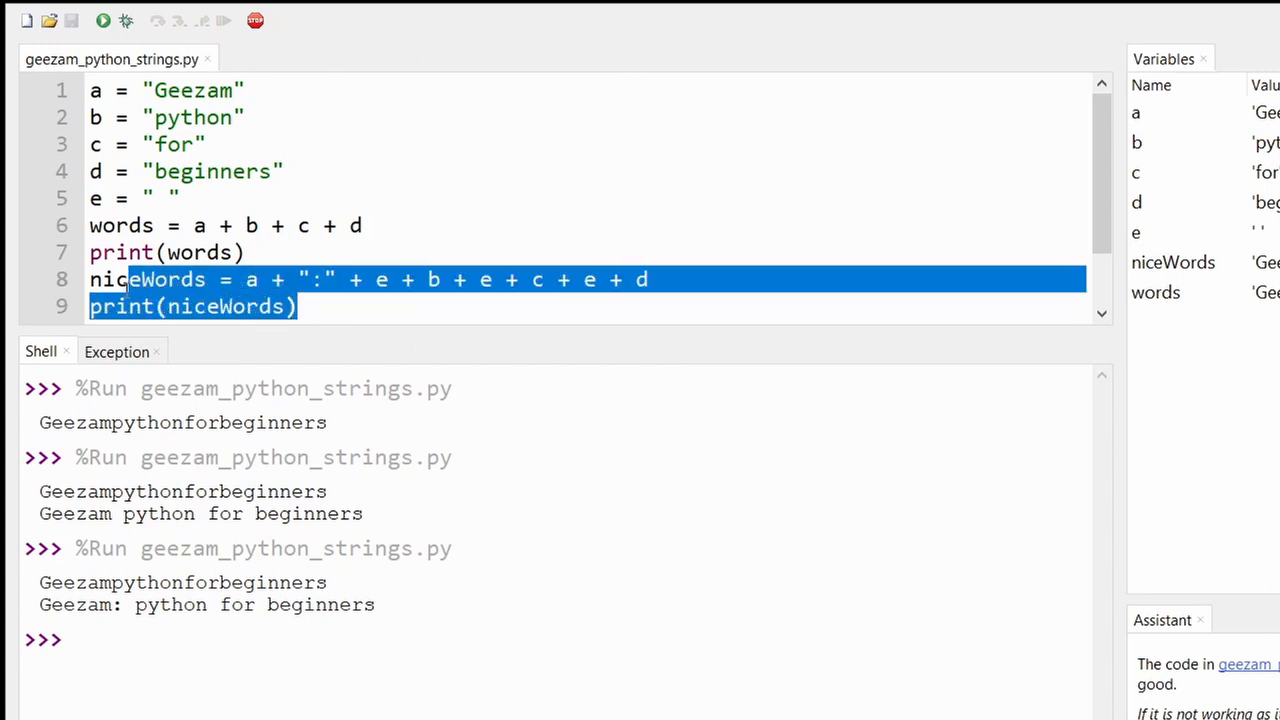
{"action": "left_click_drag", "start_coordinate": [130, 279], "coordinate": [89, 225]}
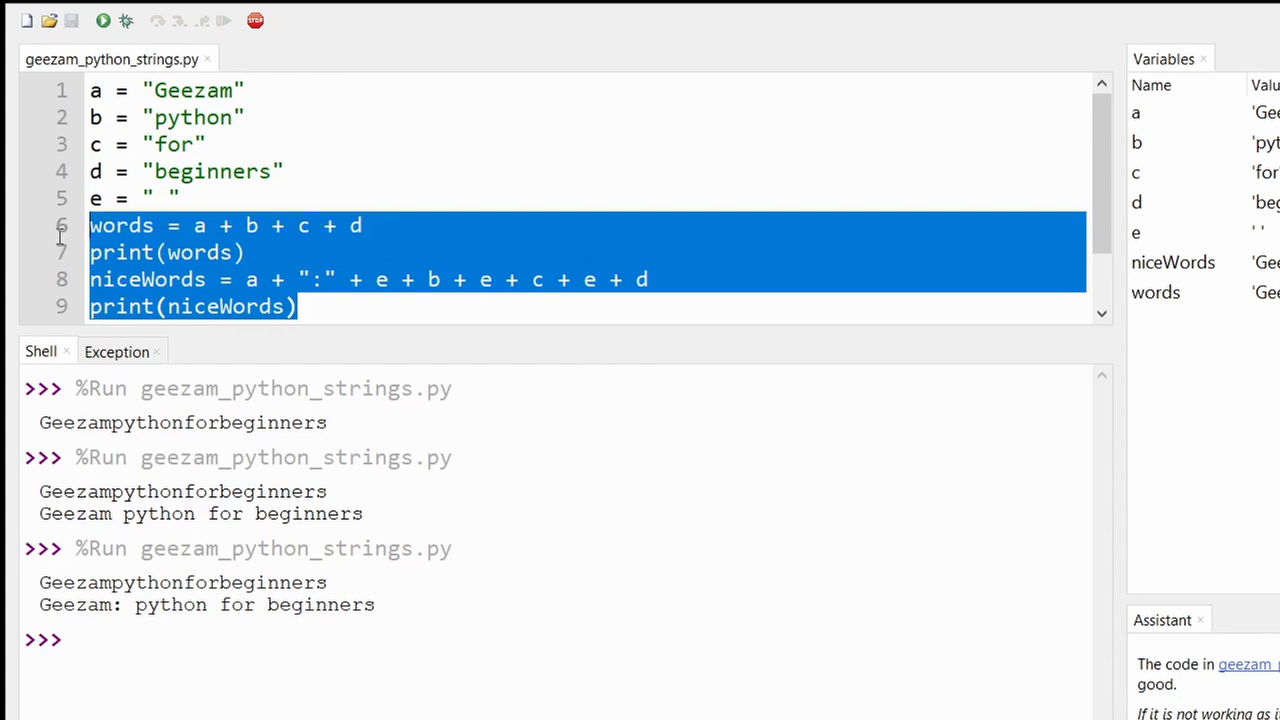
{"action": "key", "text": "Delete"}
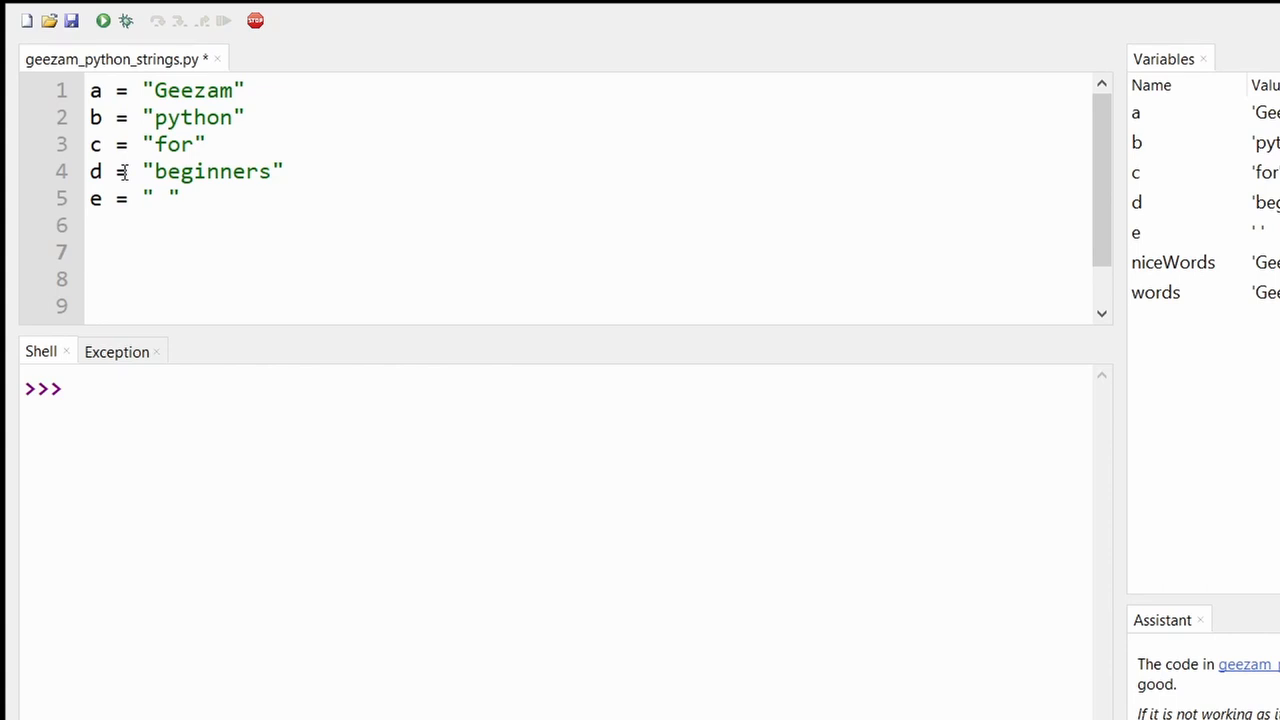
Step: Type f = len(a) on line 7 and print(f) on the line below
{"action": "type", "text": "f ="}
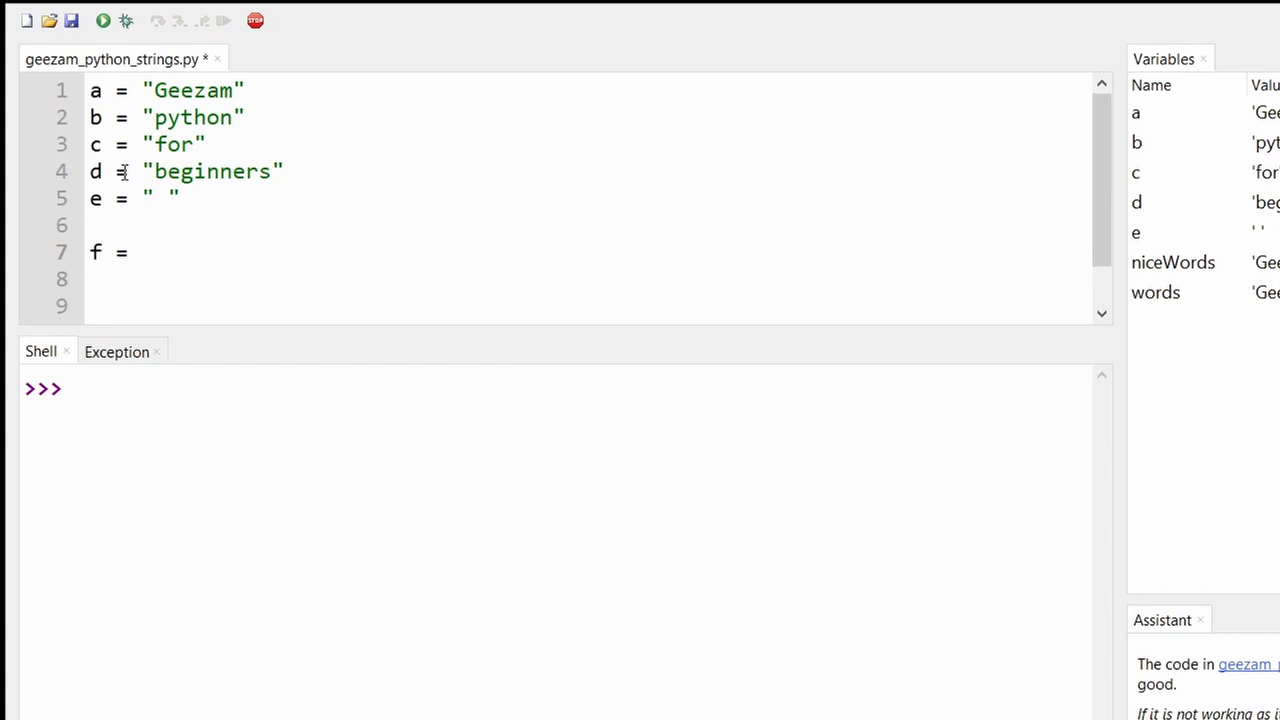
{"action": "left_click", "coordinate": [141, 251]}
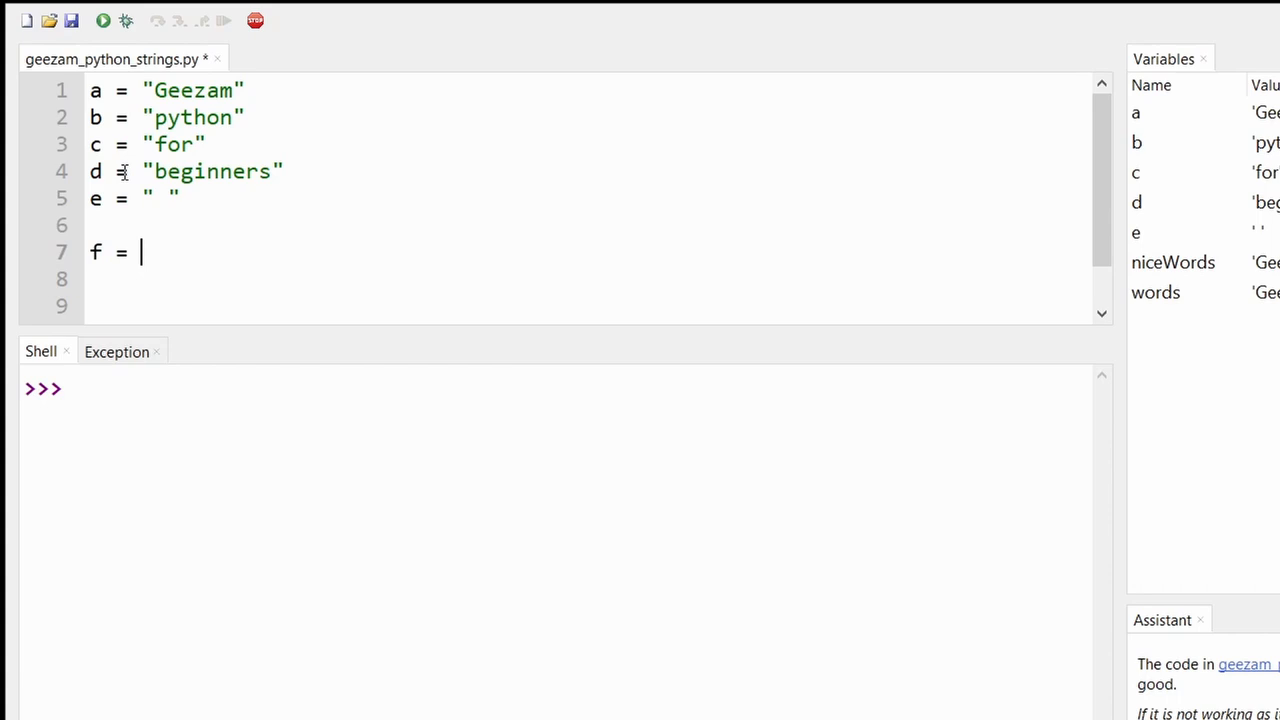
{"action": "type", "text": "len"}
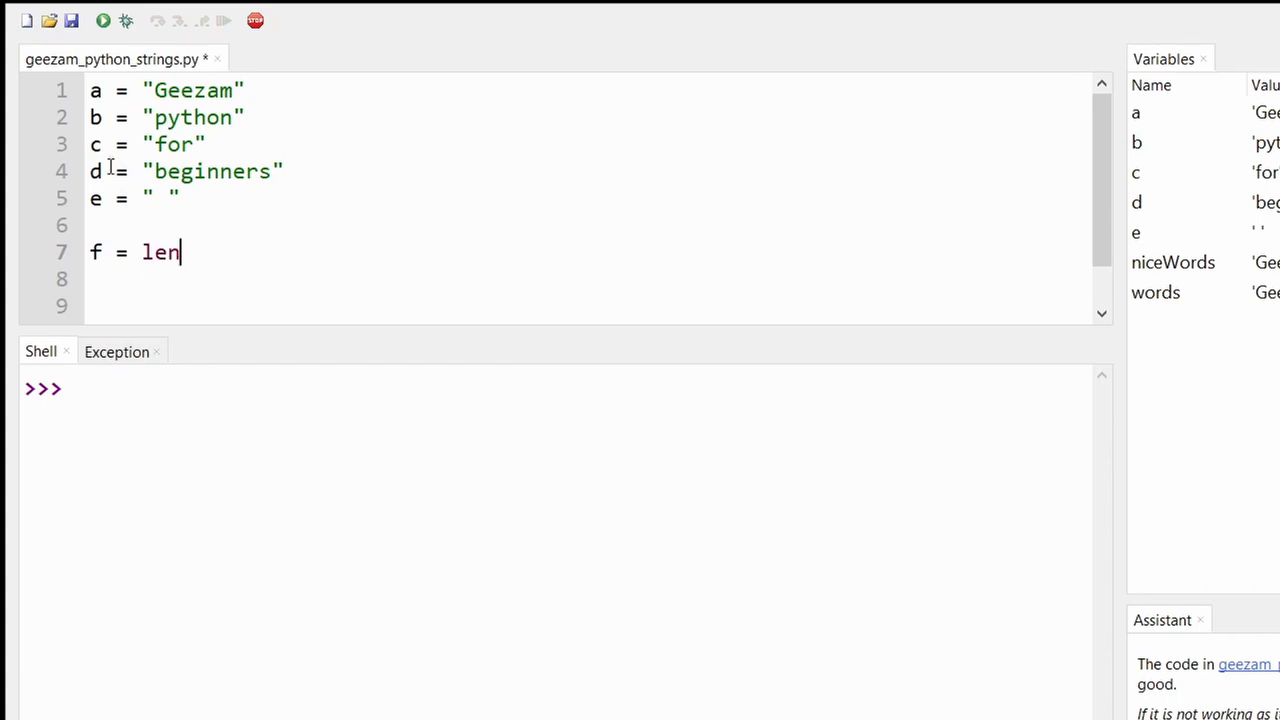
{"action": "type", "text": "()"}
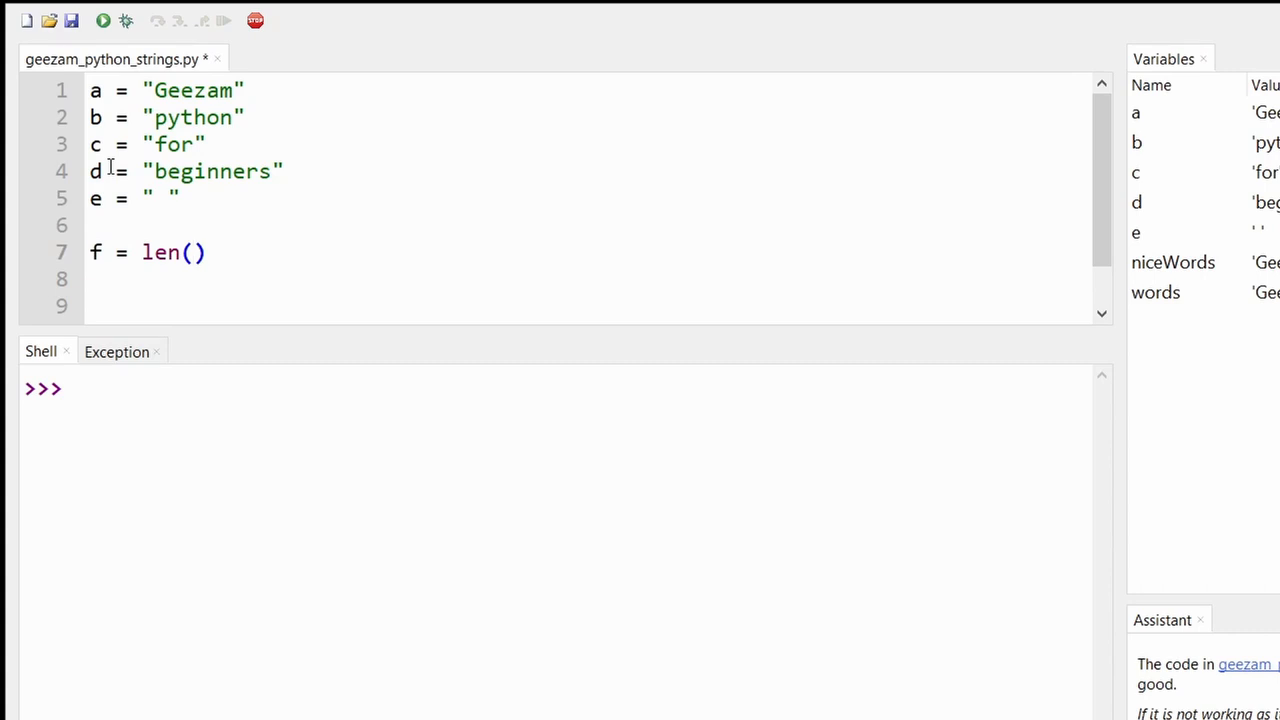
{"action": "type", "text": "a"}
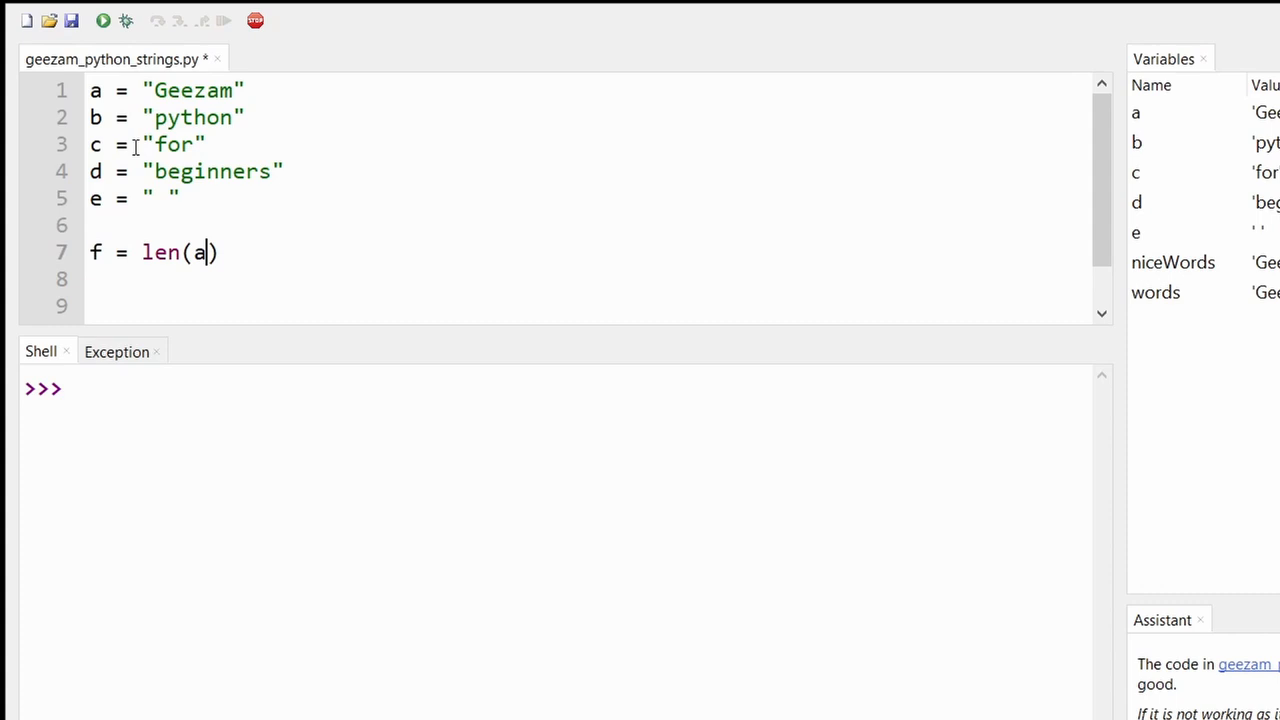
{"action": "mouse_move", "coordinate": [268, 258]}
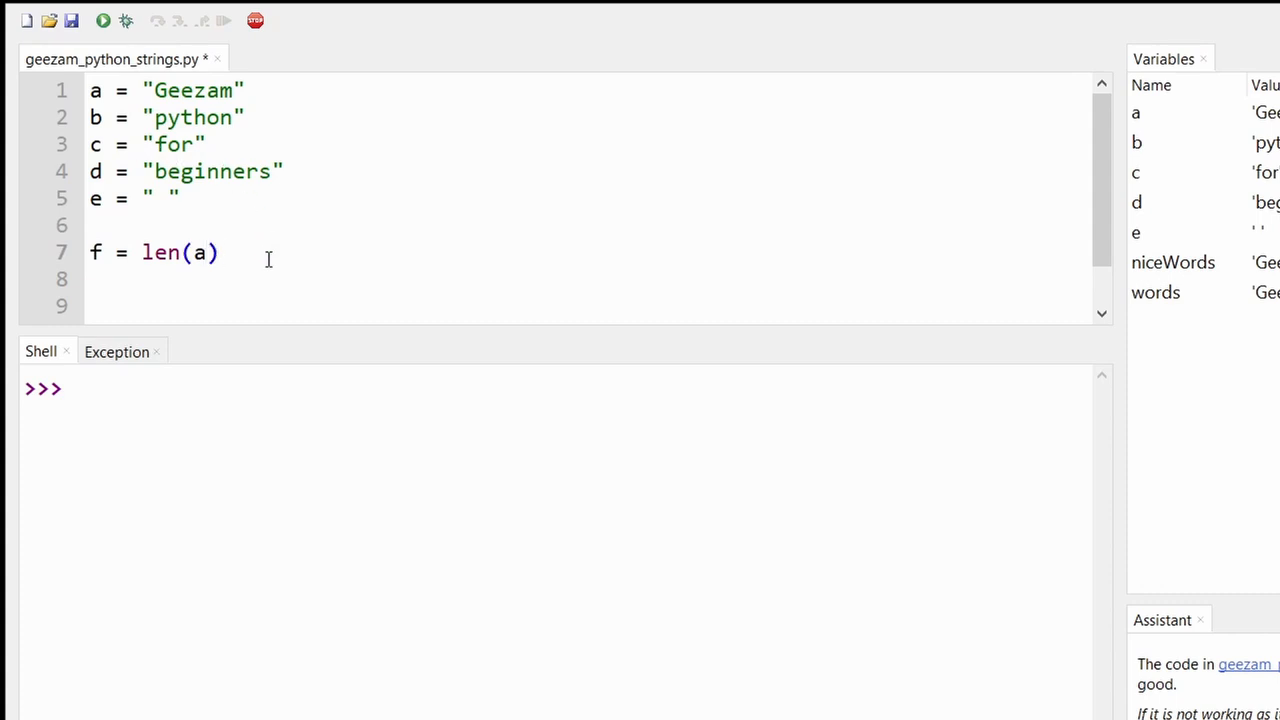
{"action": "type", "text": "pri"}
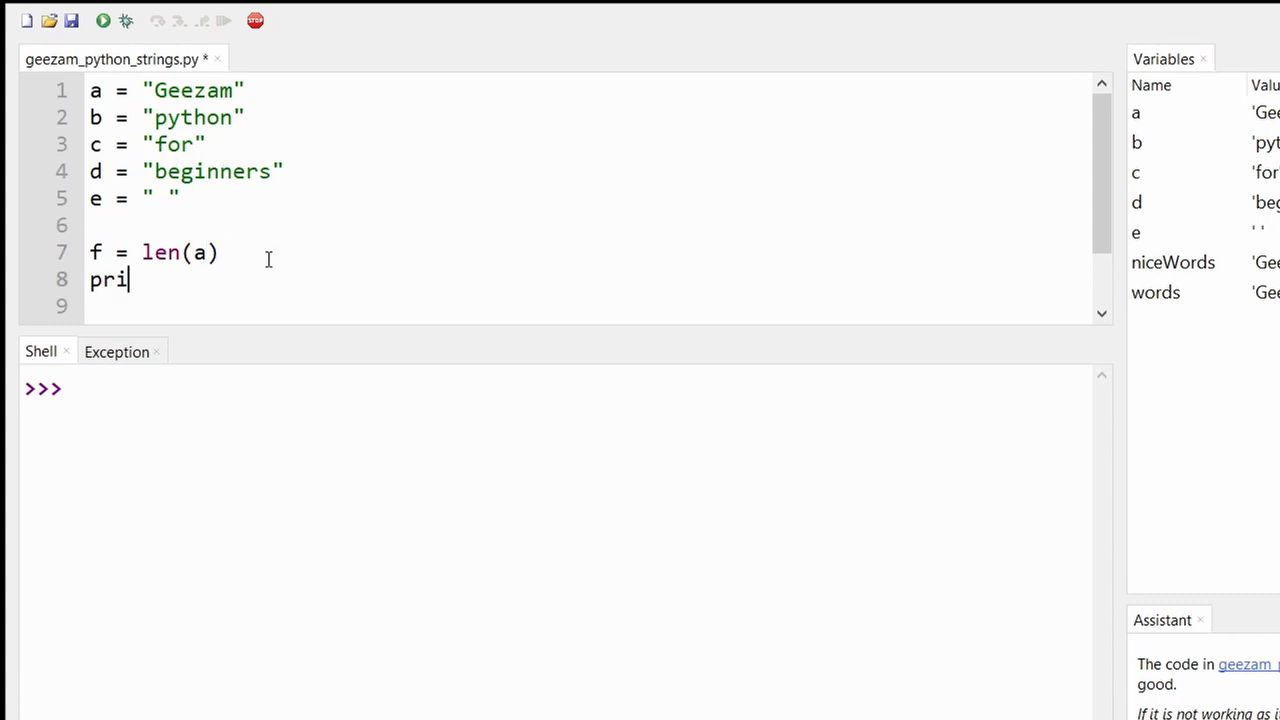
{"action": "type", "text": "nt()"}
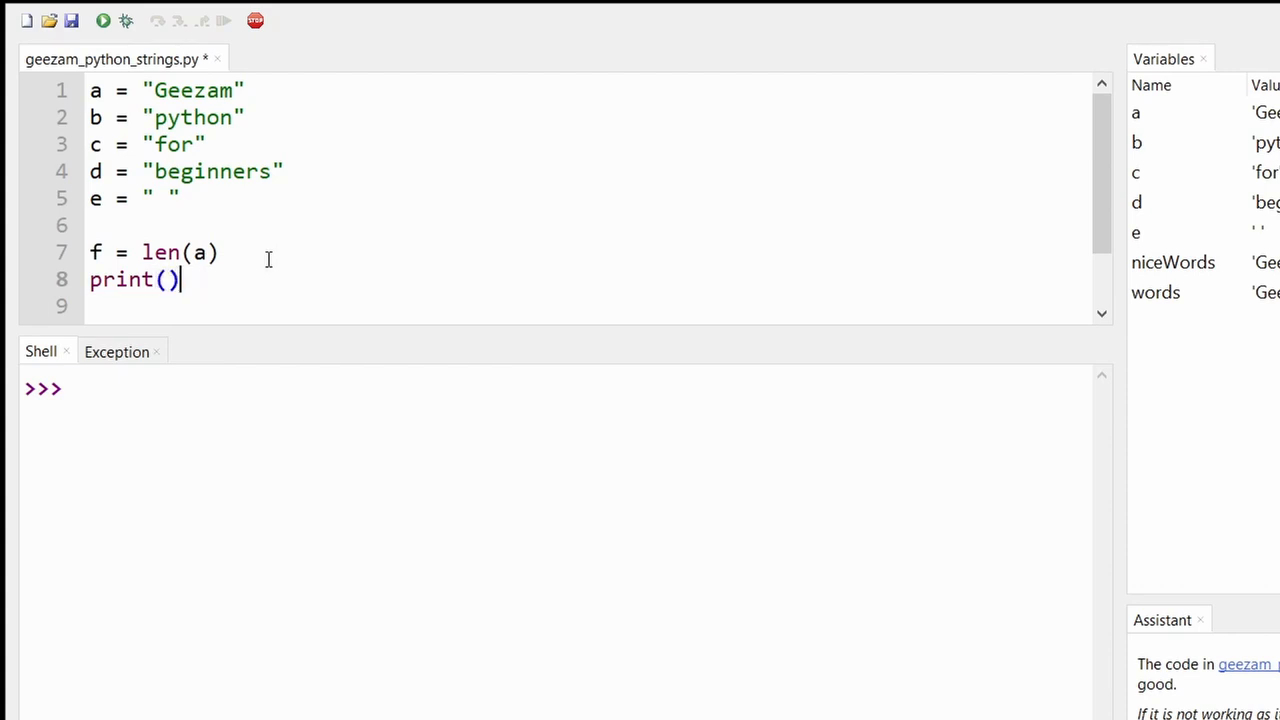
{"action": "type", "text": "f"}
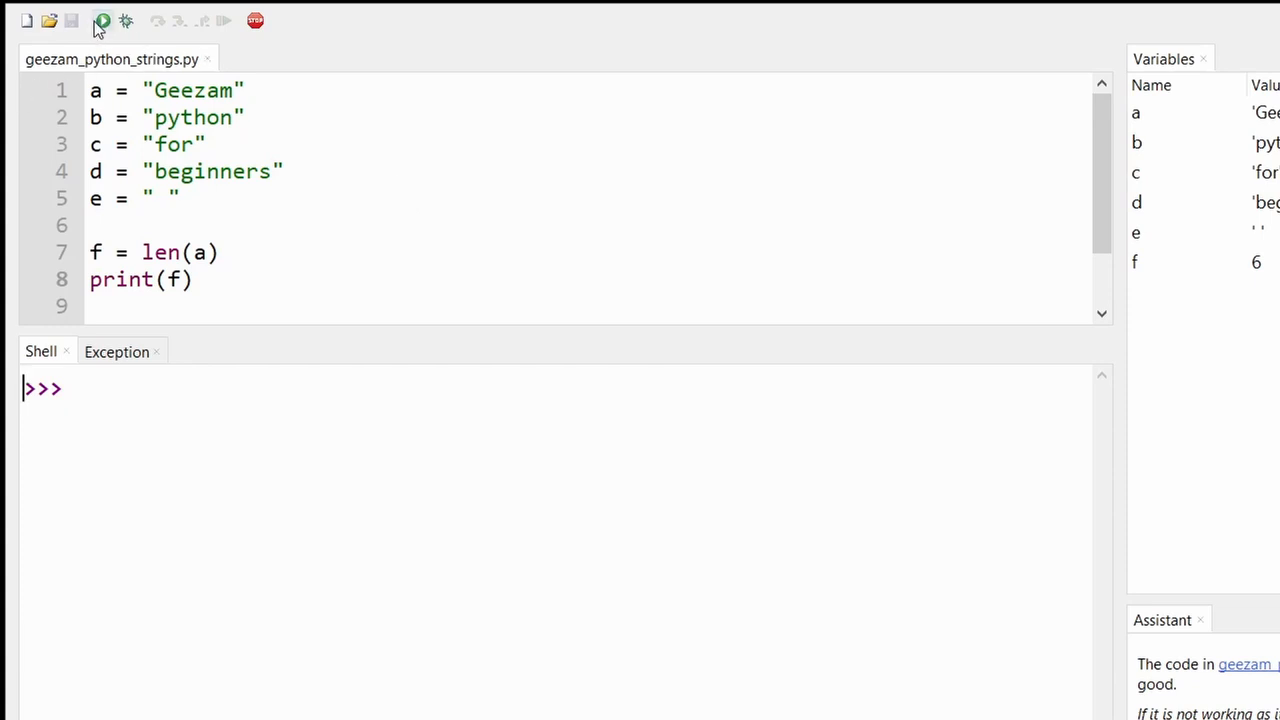
Step: Run the script to print 6, then select f and place the cursor after print(f)
{"action": "left_click", "coordinate": [101, 20]}
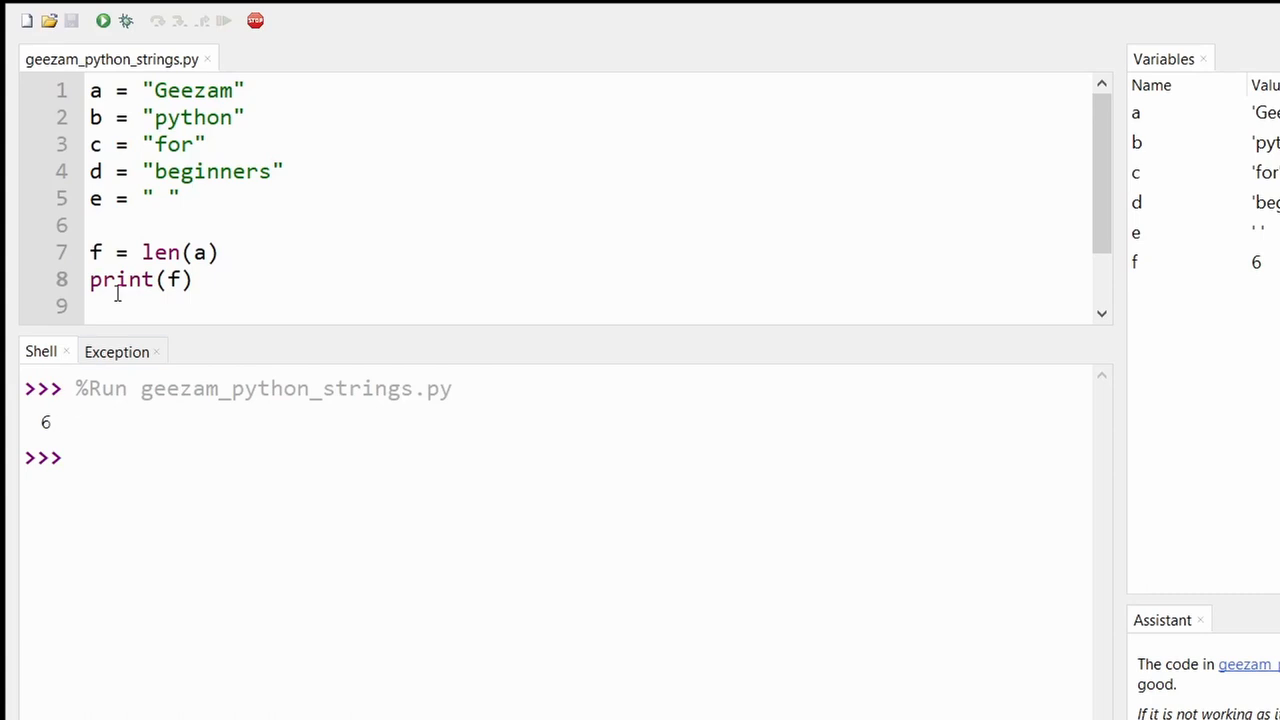
{"action": "double_click", "coordinate": [94, 252]}
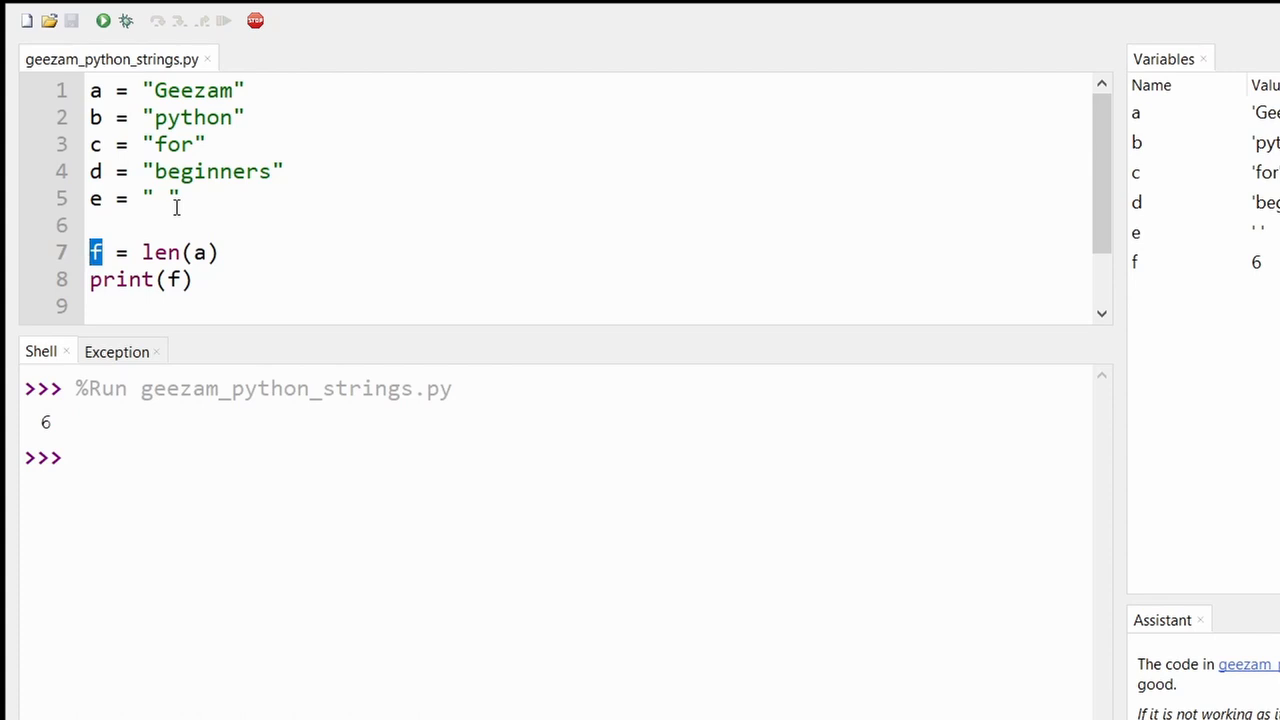
{"action": "mouse_move", "coordinate": [252, 442]}
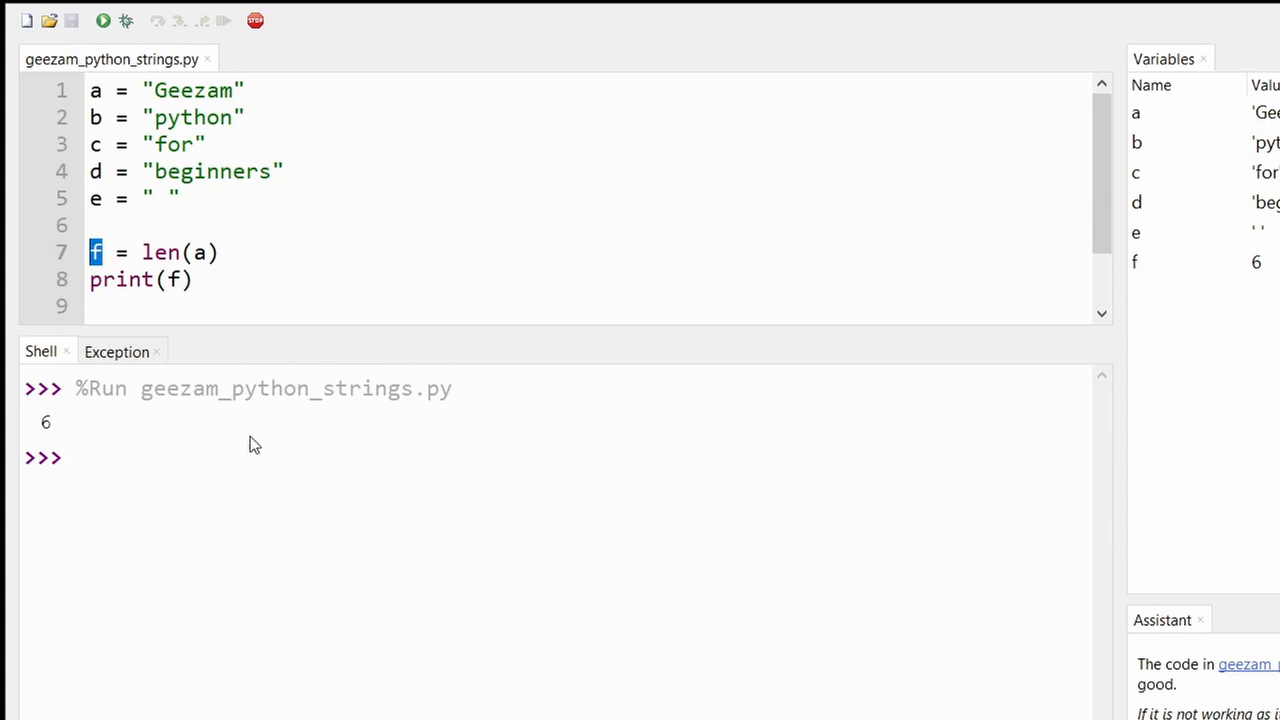
{"action": "left_click", "coordinate": [197, 279]}
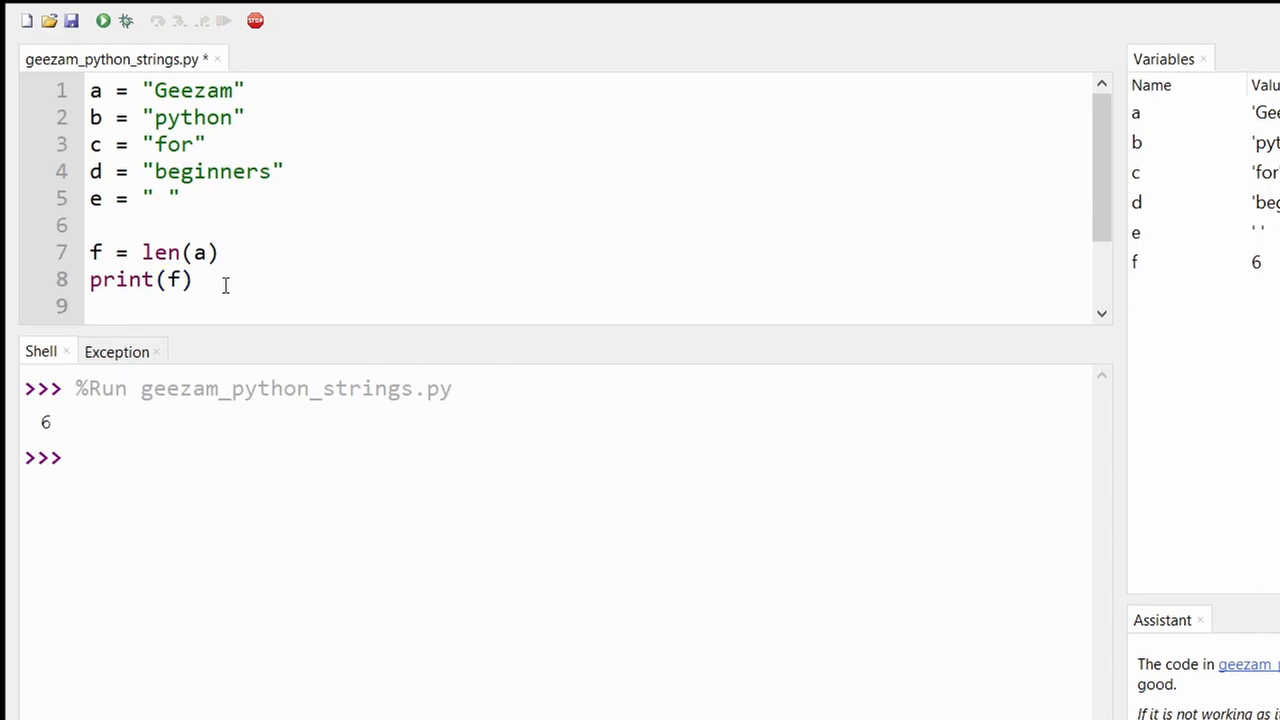
Step: Add the line g = len(a) + len(b) below the existing code
{"action": "scroll", "scroll_direction": "down", "scroll_amount": 3}
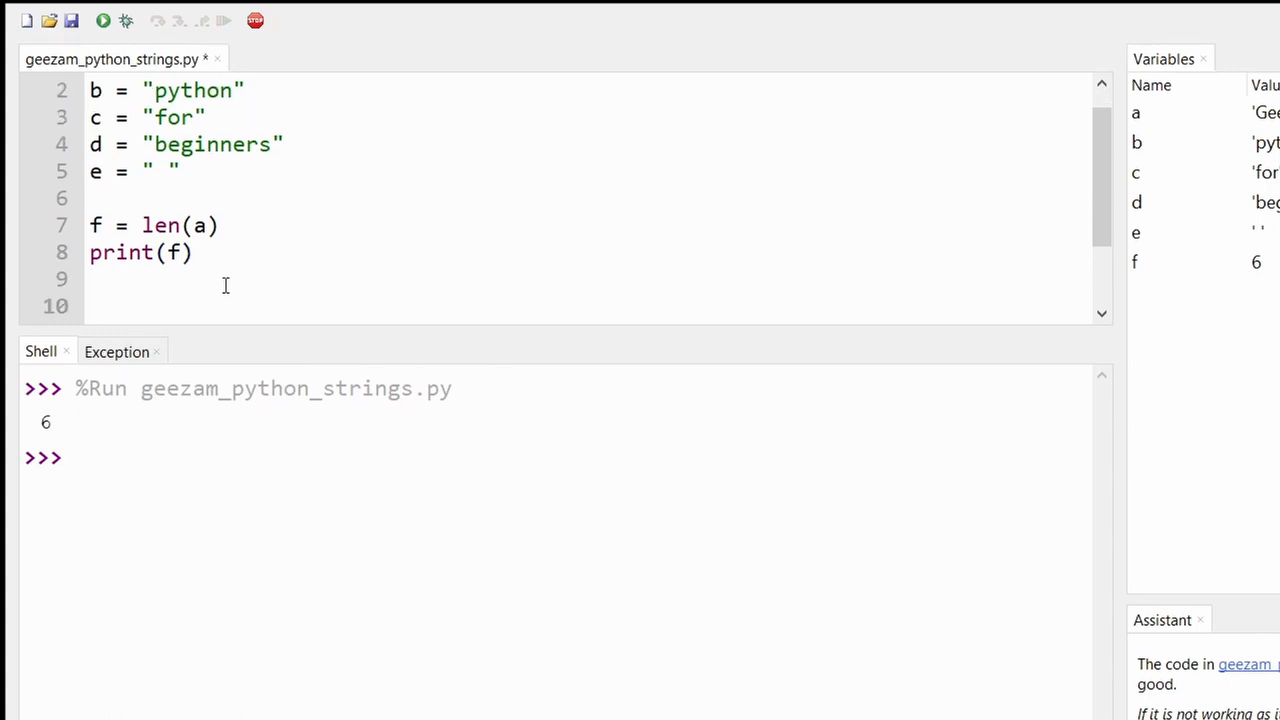
{"action": "type", "text": "g"}
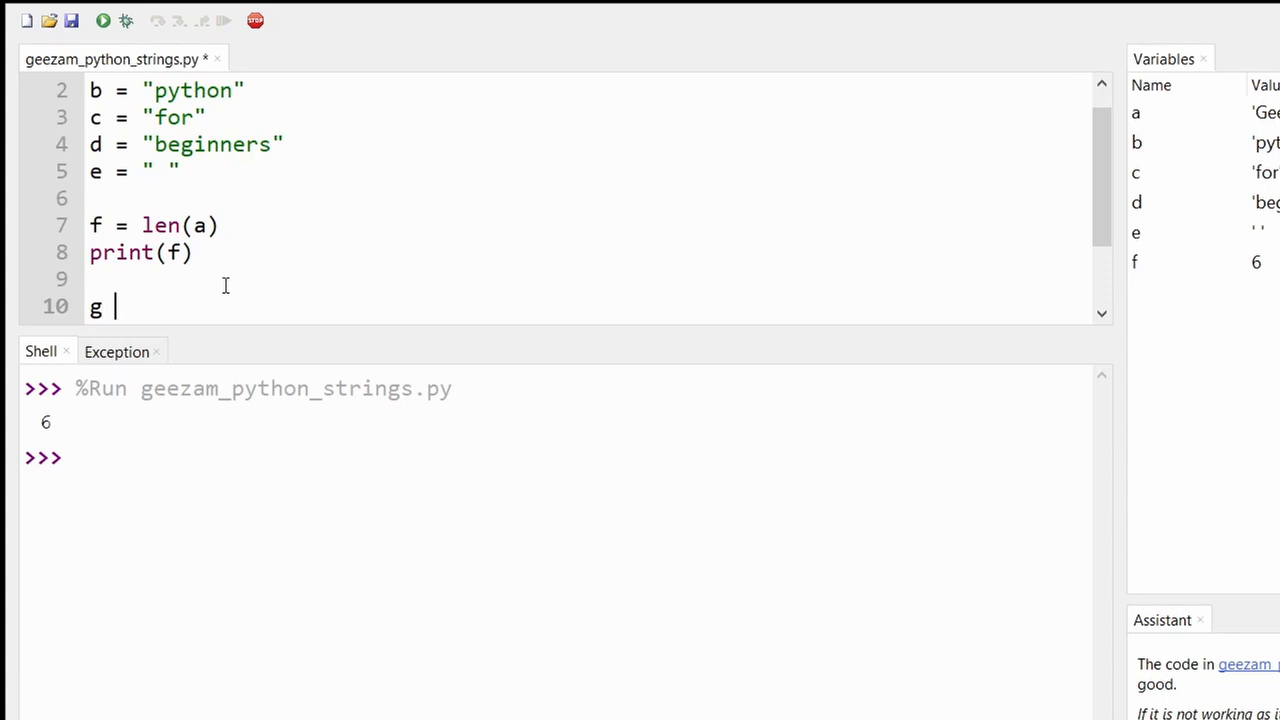
{"action": "type", "text": "="}
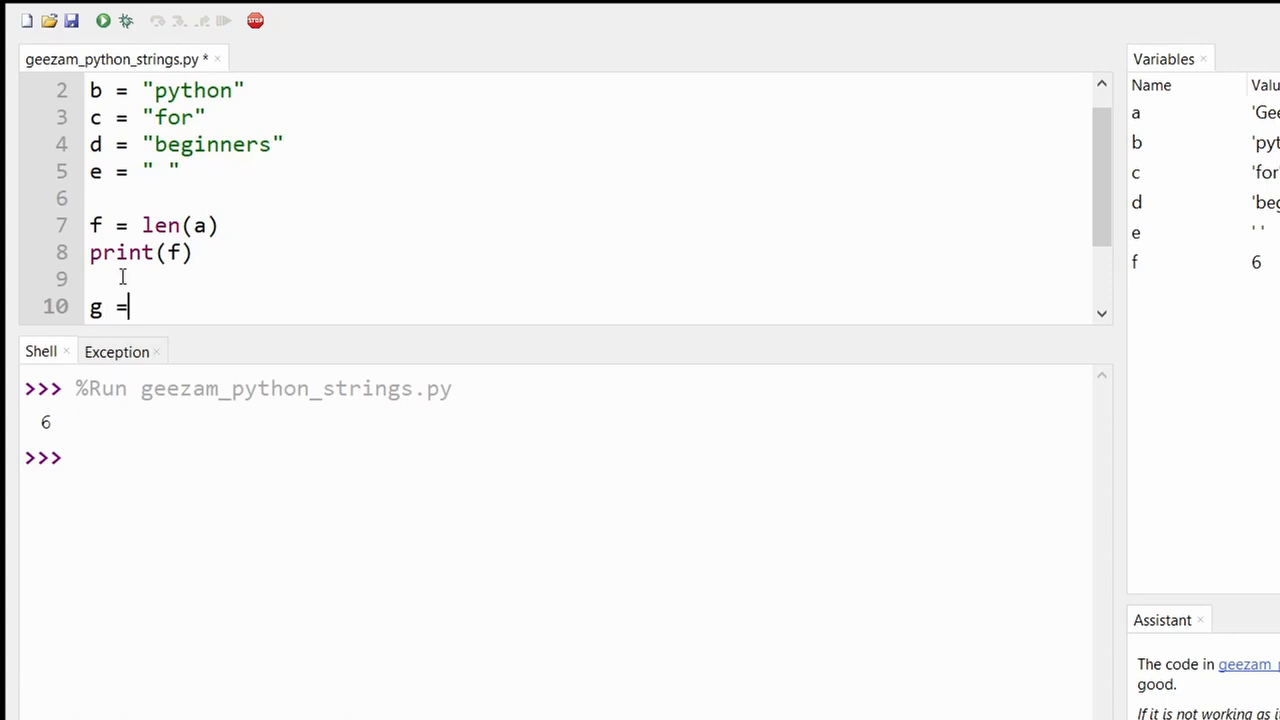
{"action": "type", "text": "len"}
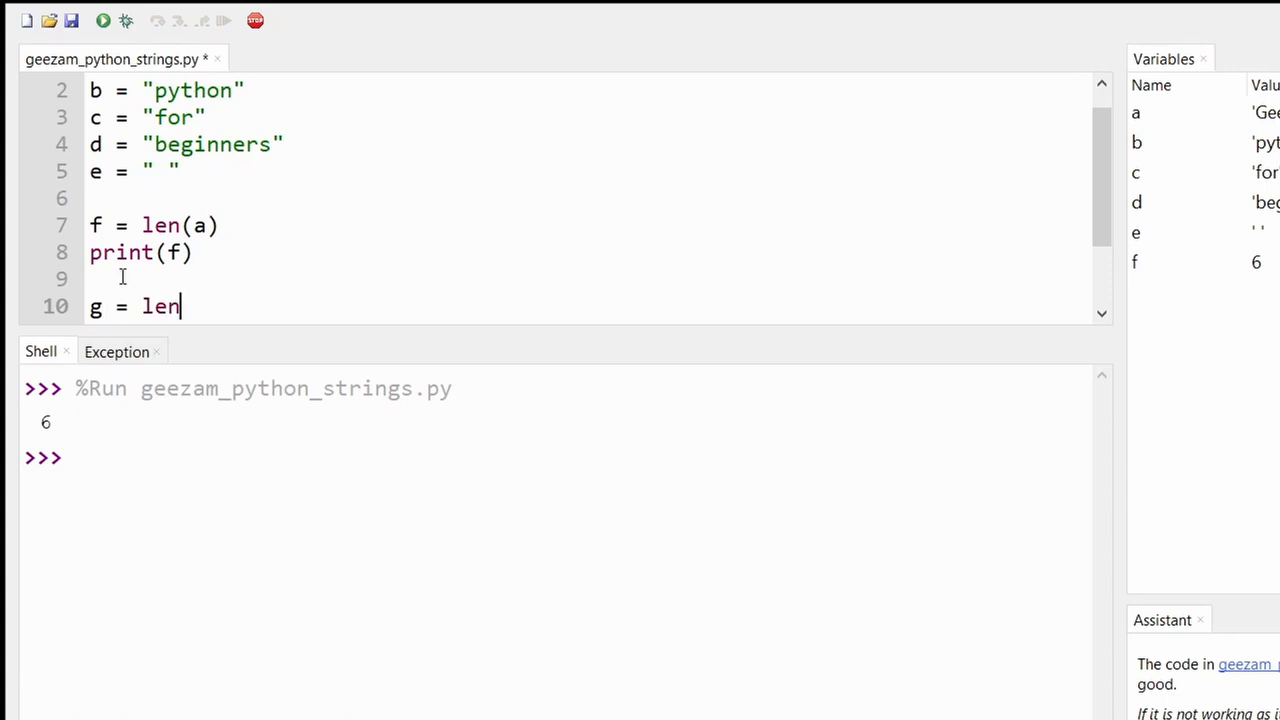
{"action": "type", "text": "(a)"}
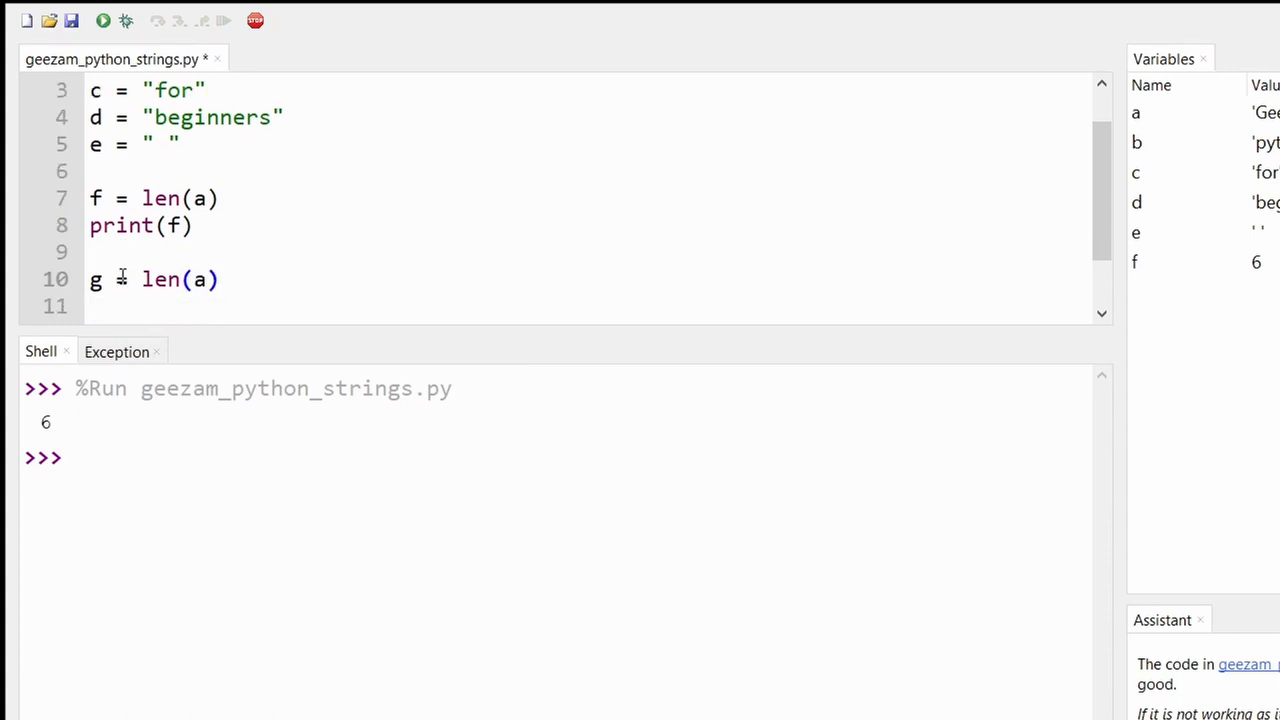
{"action": "type", "text": "+"}
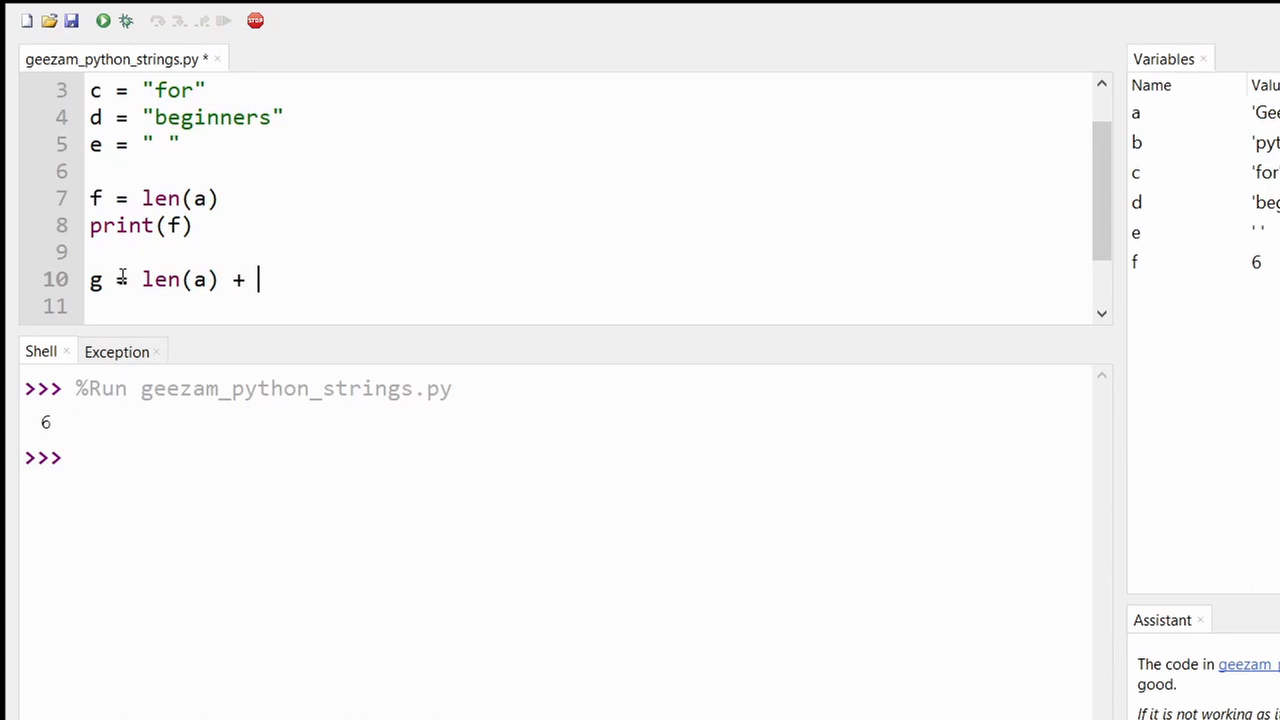
{"action": "type", "text": "len"}
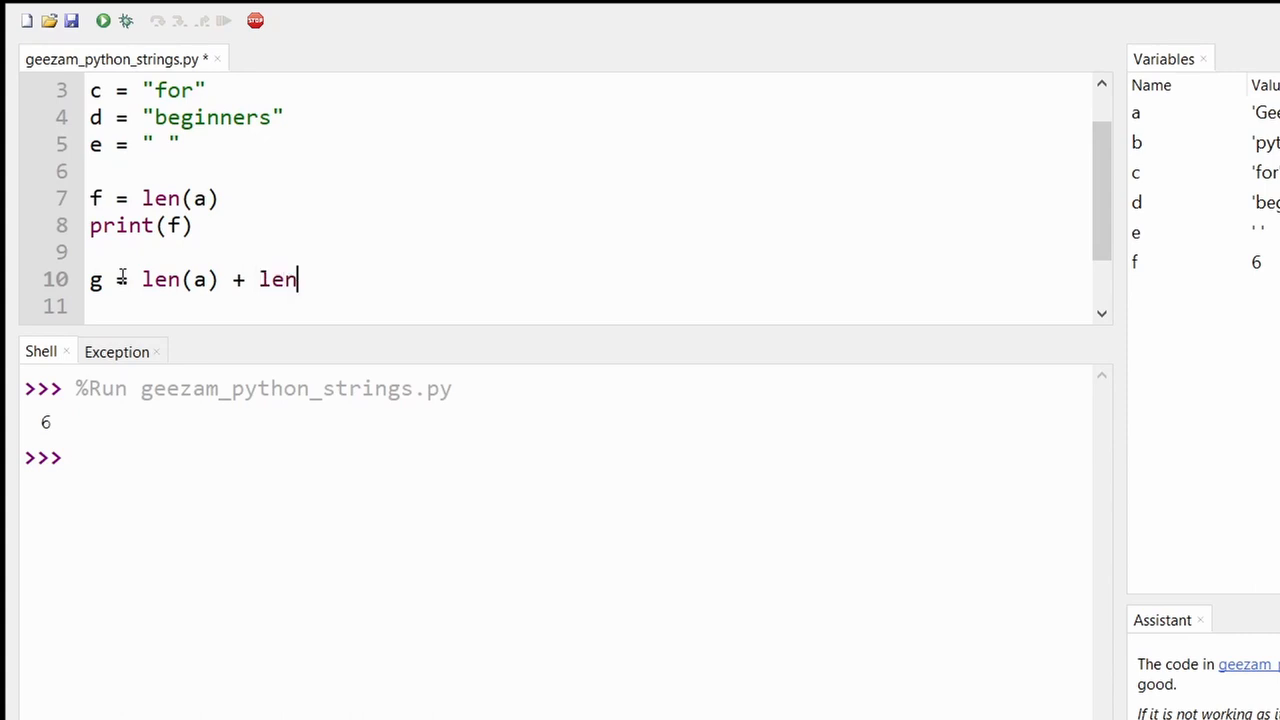
{"action": "type", "text": "(b)"}
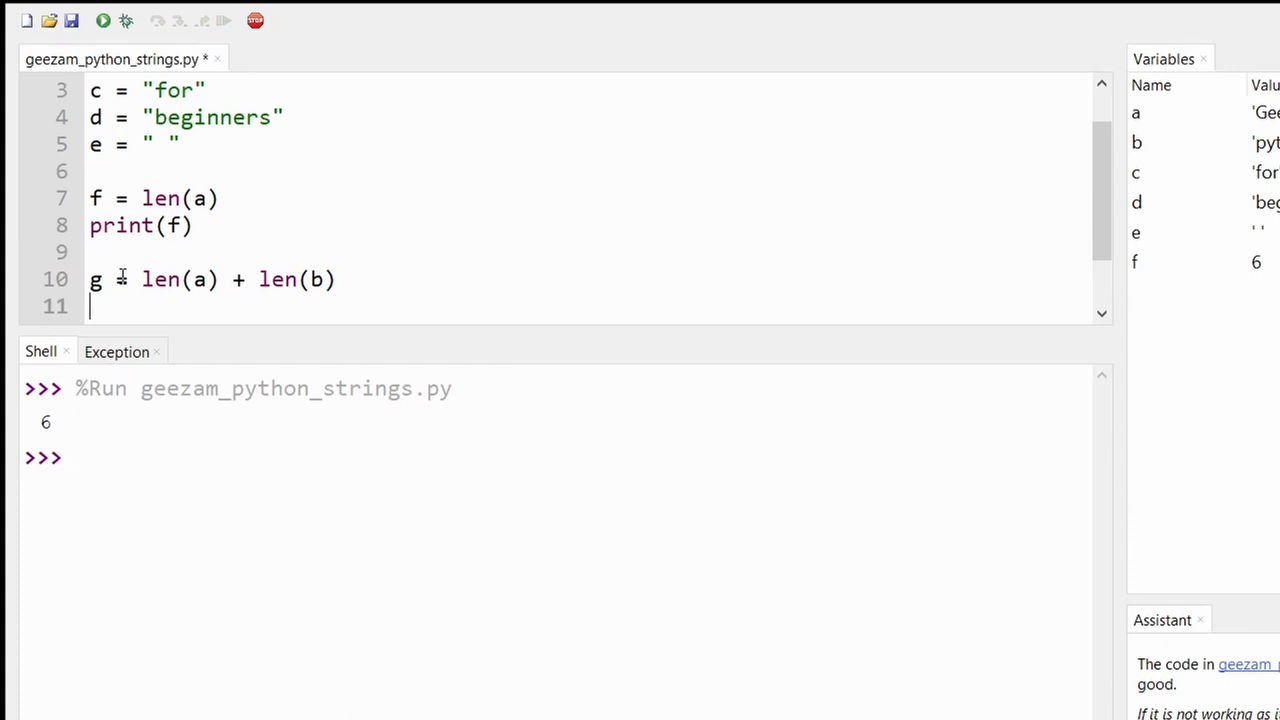
Step: Add print(g), then save and run the script to show 12
{"action": "type", "text": "print()g"}
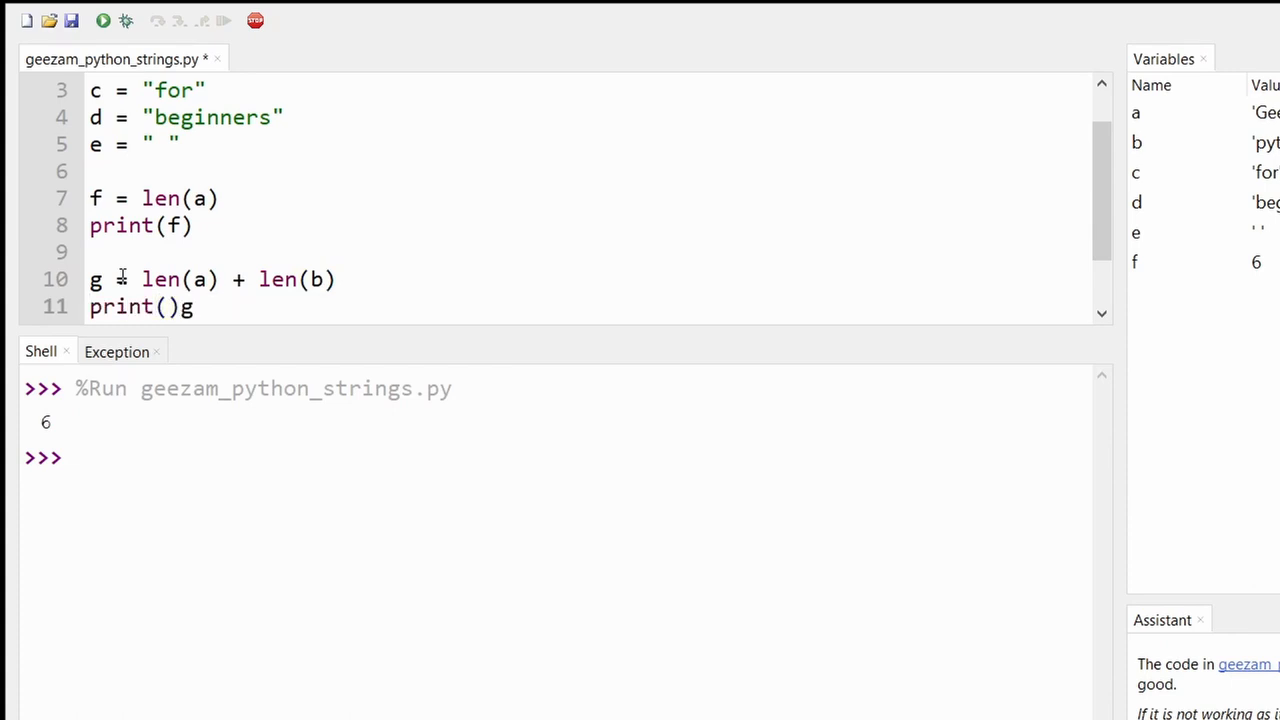
{"action": "key", "text": "Backspace"}
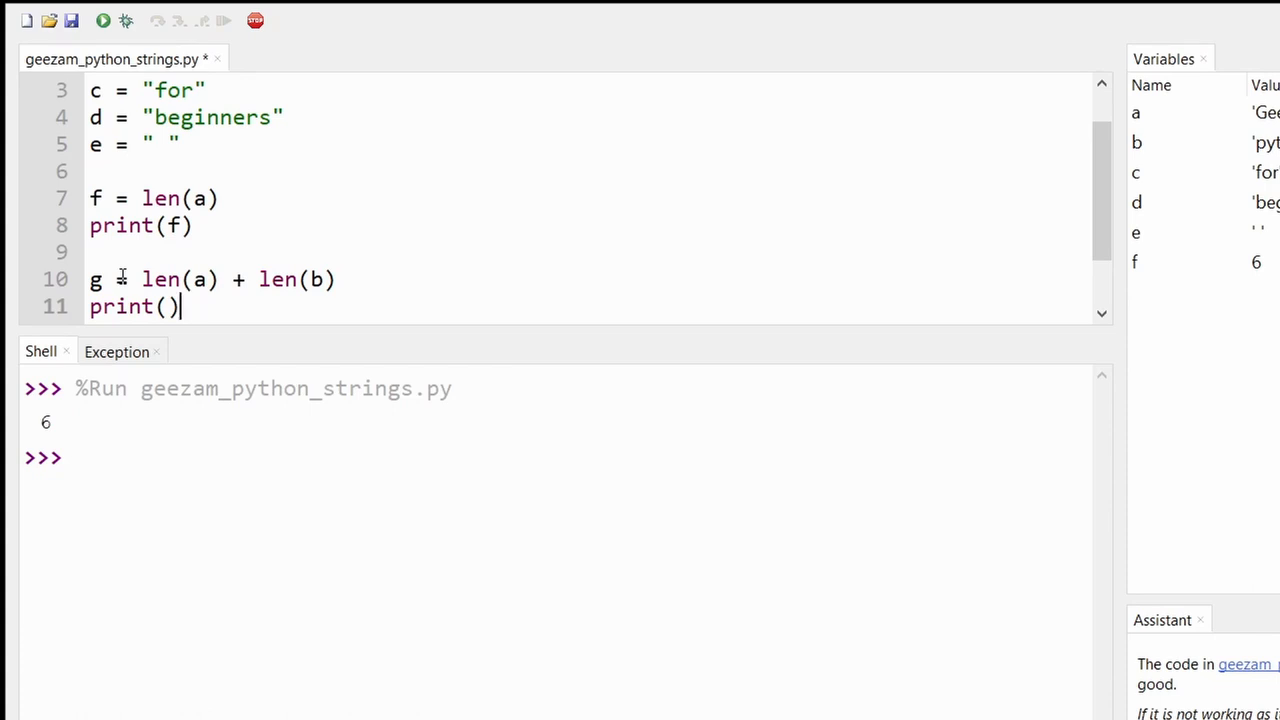
{"action": "type", "text": "g"}
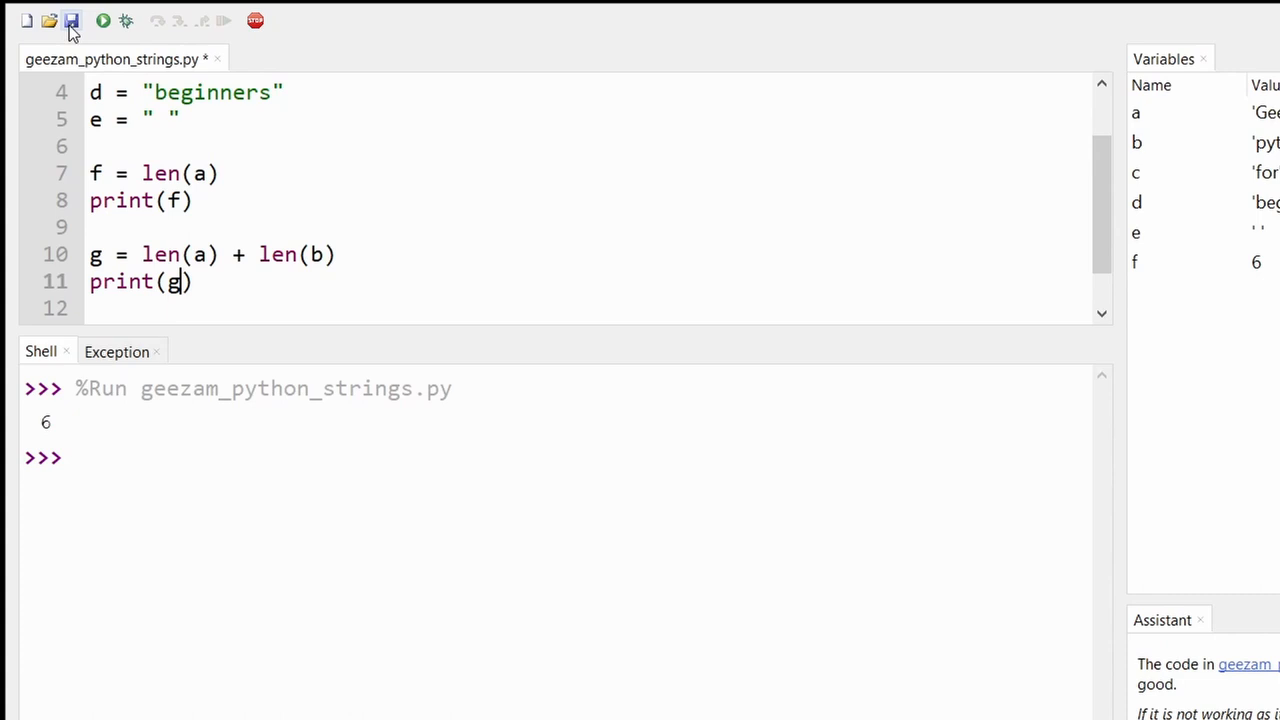
{"action": "left_click", "coordinate": [72, 20]}
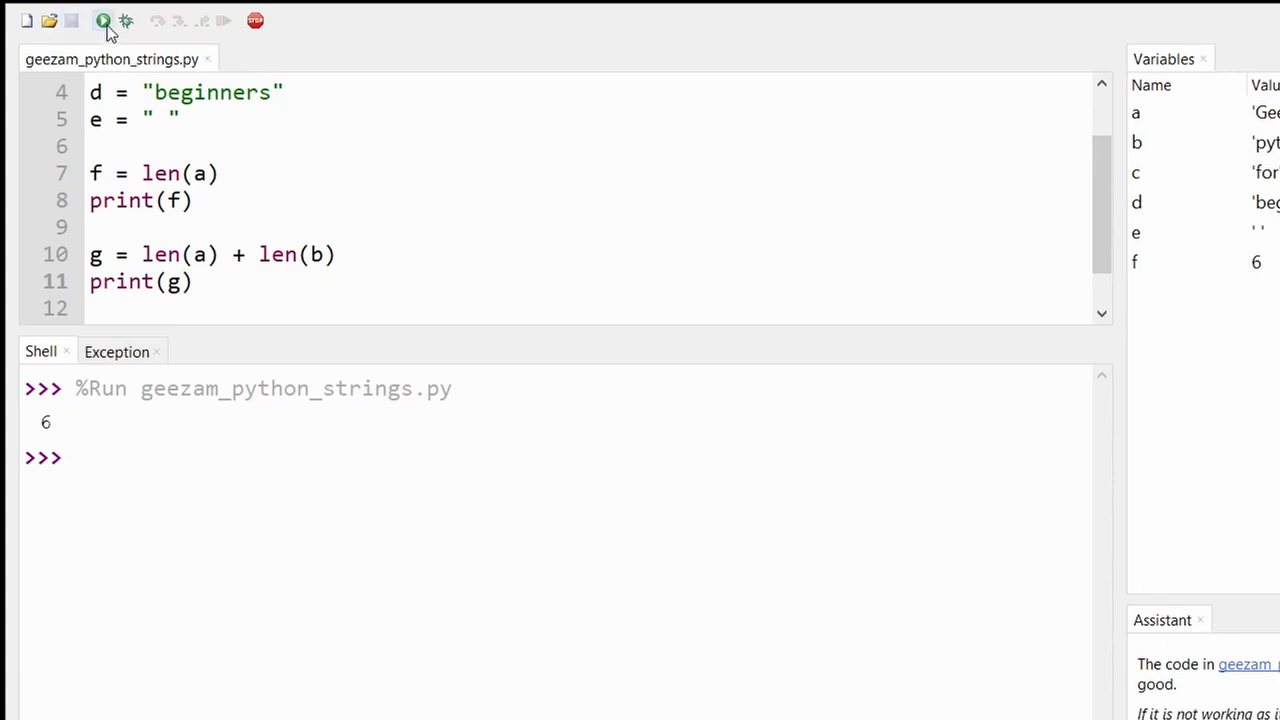
{"action": "left_click", "coordinate": [99, 22]}
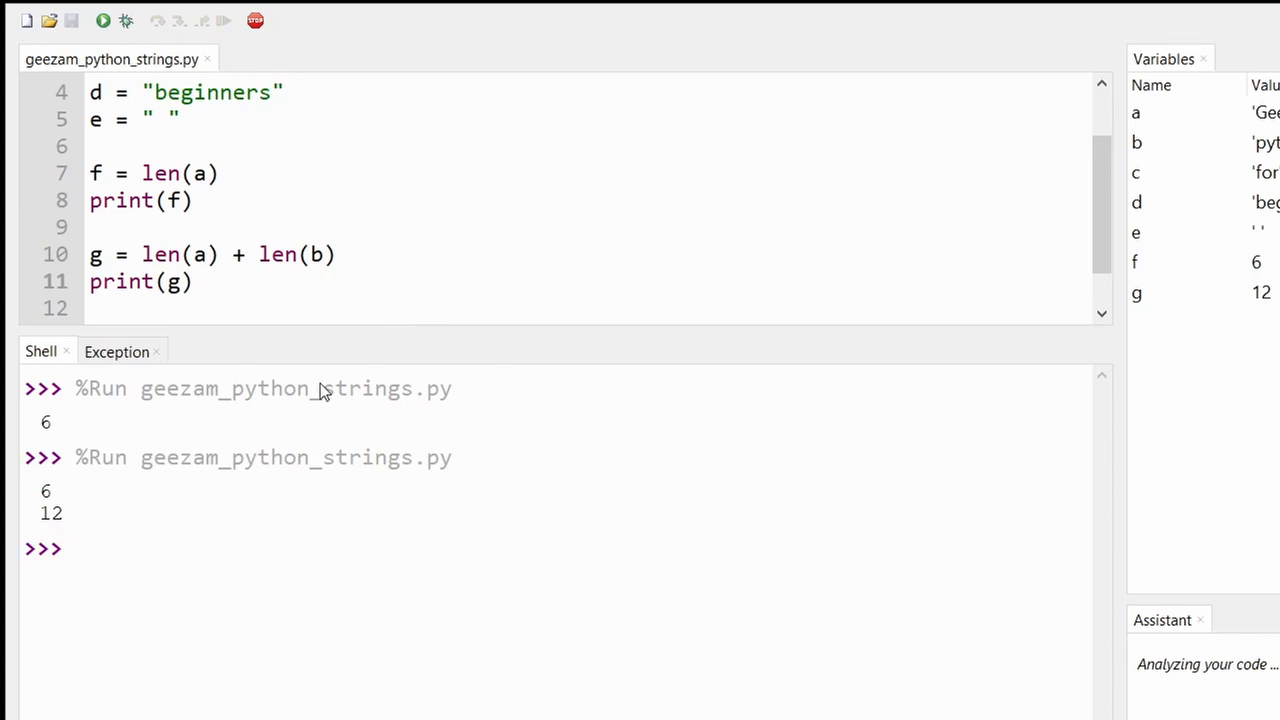